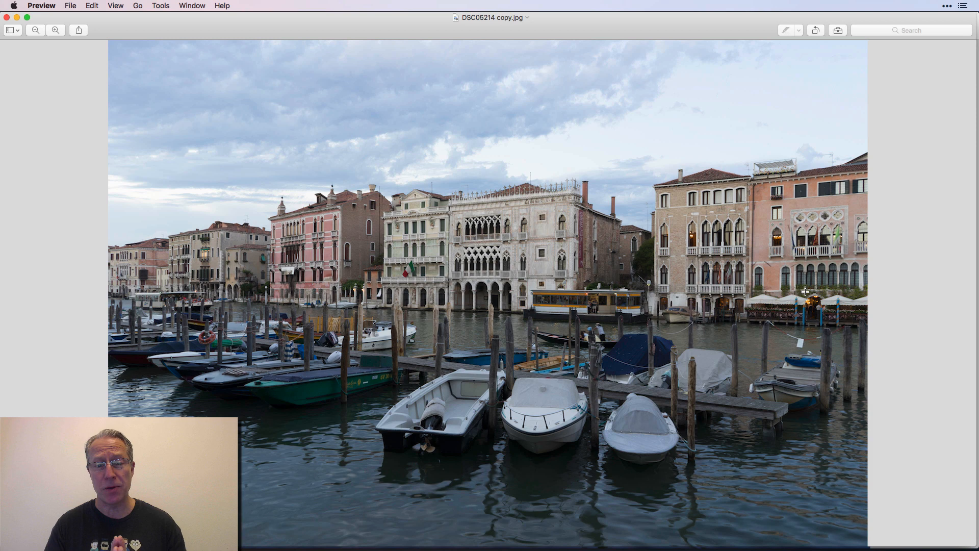
{"action": "mouse_move", "coordinate": [714, 299]}
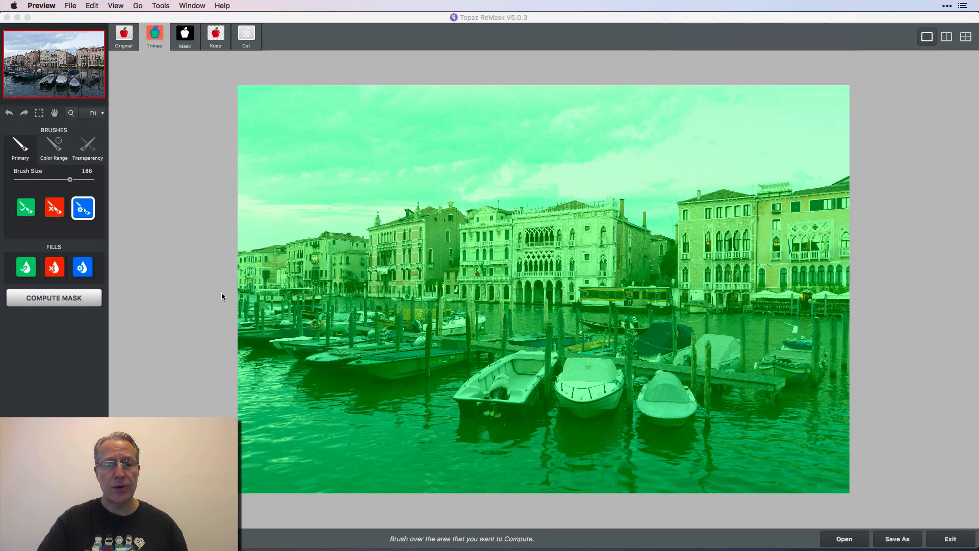
{"action": "mouse_move", "coordinate": [209, 295]}
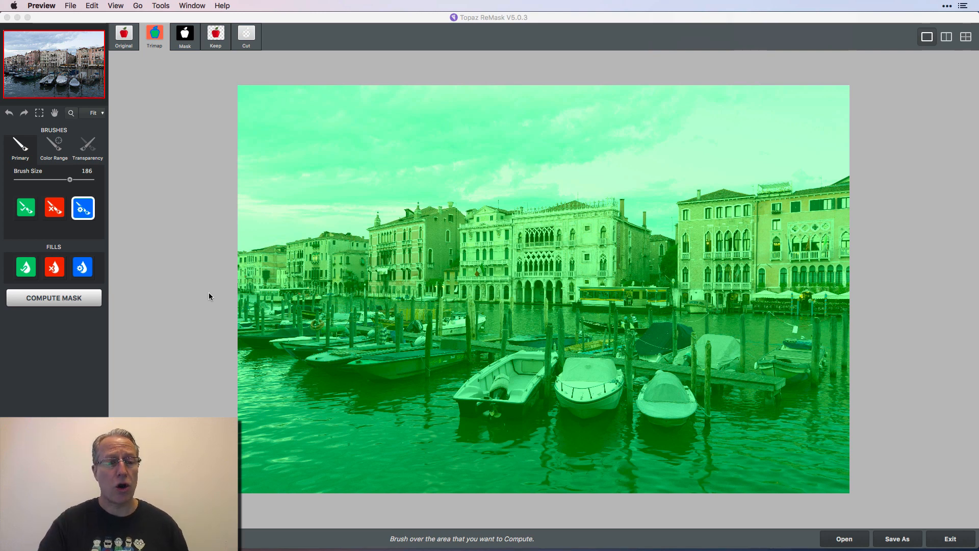
{"action": "mouse_move", "coordinate": [169, 256]}
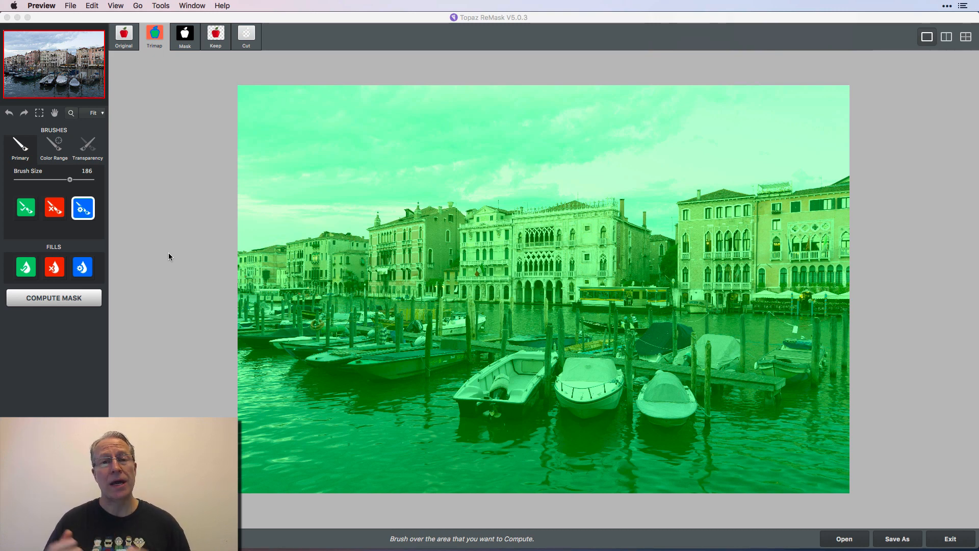
{"action": "mouse_move", "coordinate": [131, 223]}
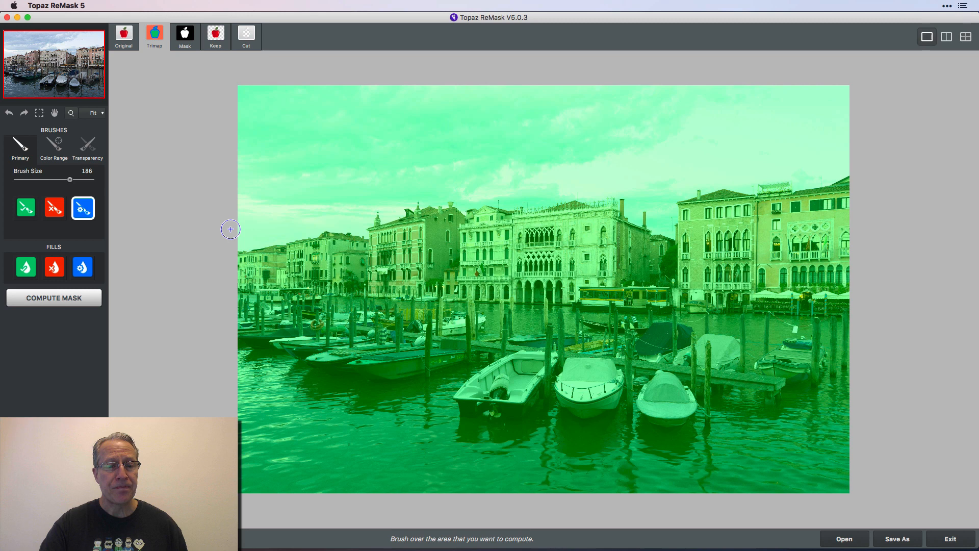
{"action": "mouse_move", "coordinate": [308, 160]}
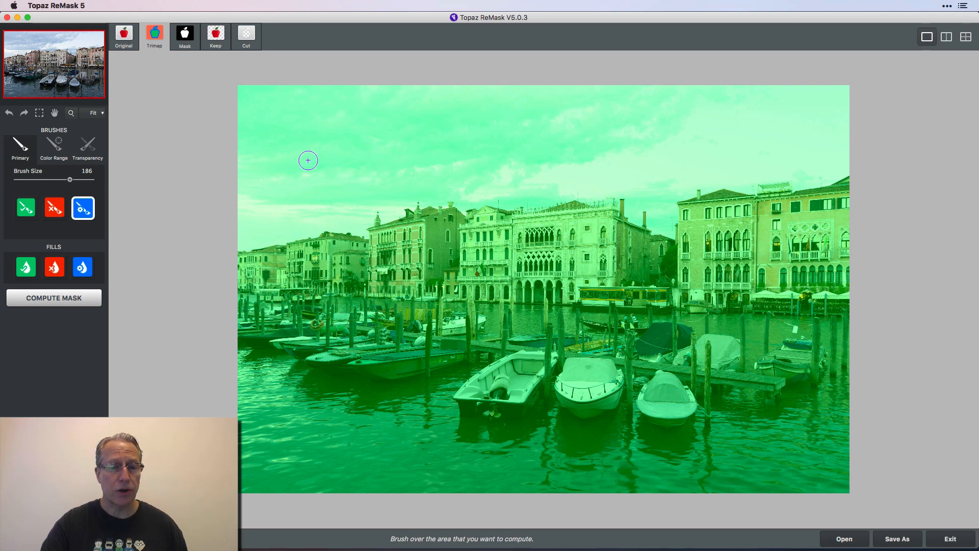
{"action": "mouse_move", "coordinate": [303, 181]}
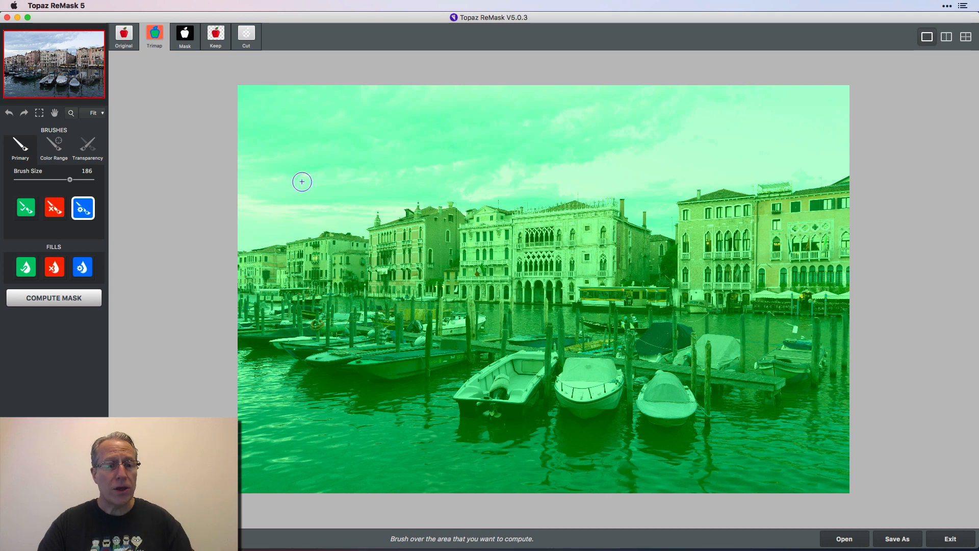
{"action": "mouse_move", "coordinate": [253, 302]}
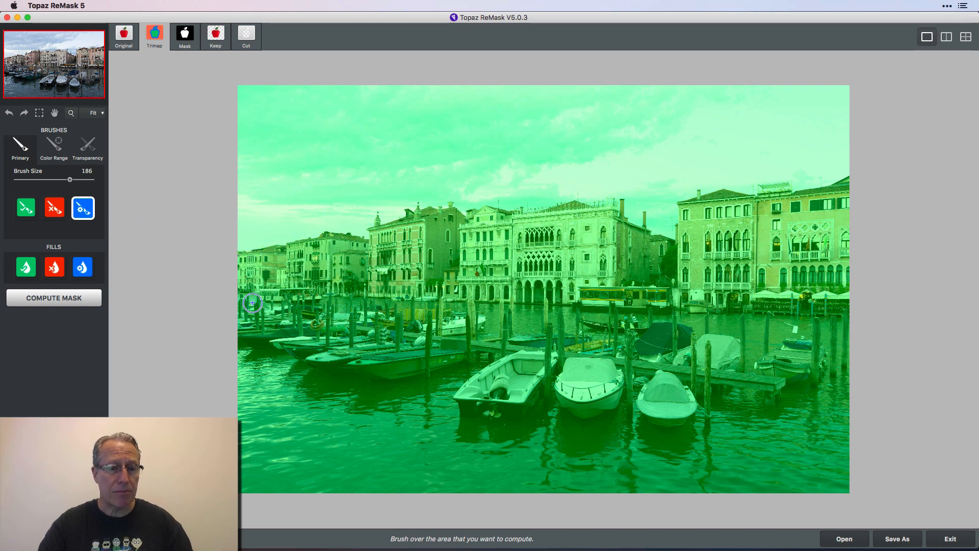
Step: Paint a compute band along the rooftops from the left buildings to the right palaces
{"action": "left_click_drag", "start_coordinate": [253, 303], "coordinate": [353, 236]}
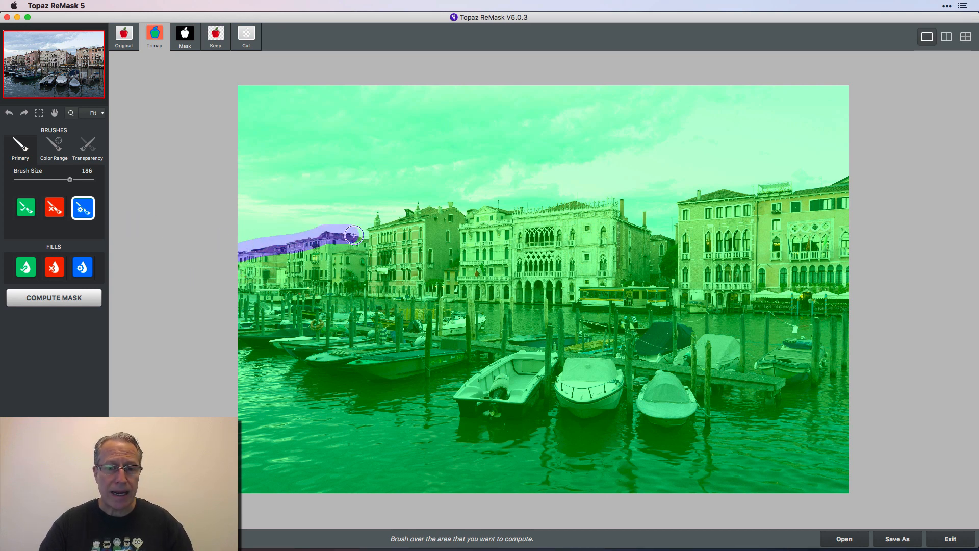
{"action": "left_click_drag", "start_coordinate": [353, 237], "coordinate": [427, 211]}
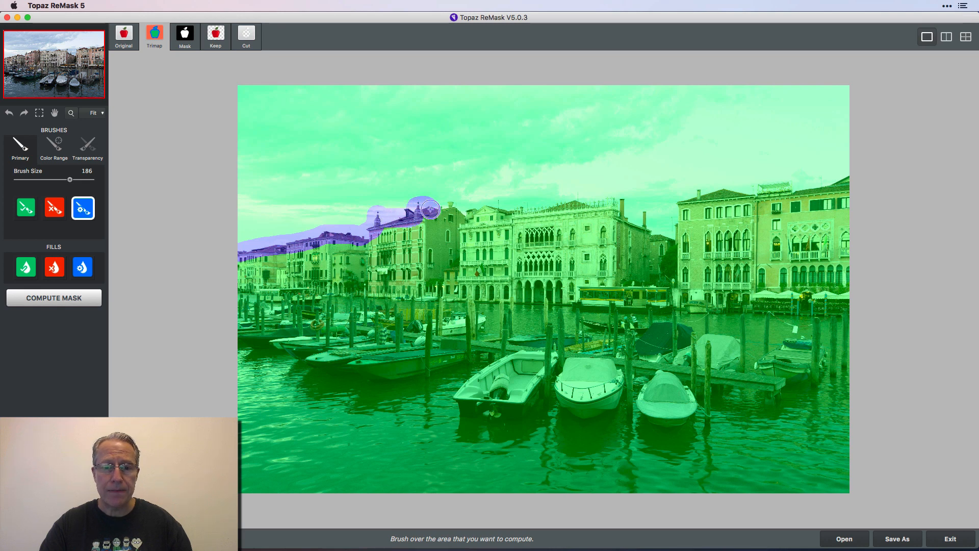
{"action": "left_click_drag", "start_coordinate": [428, 209], "coordinate": [529, 212]}
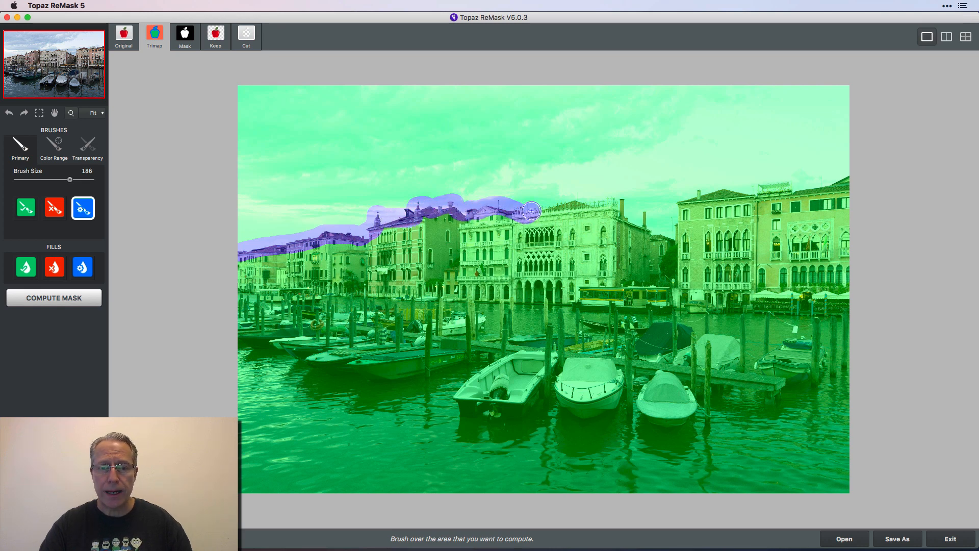
{"action": "left_click_drag", "start_coordinate": [530, 209], "coordinate": [621, 206]}
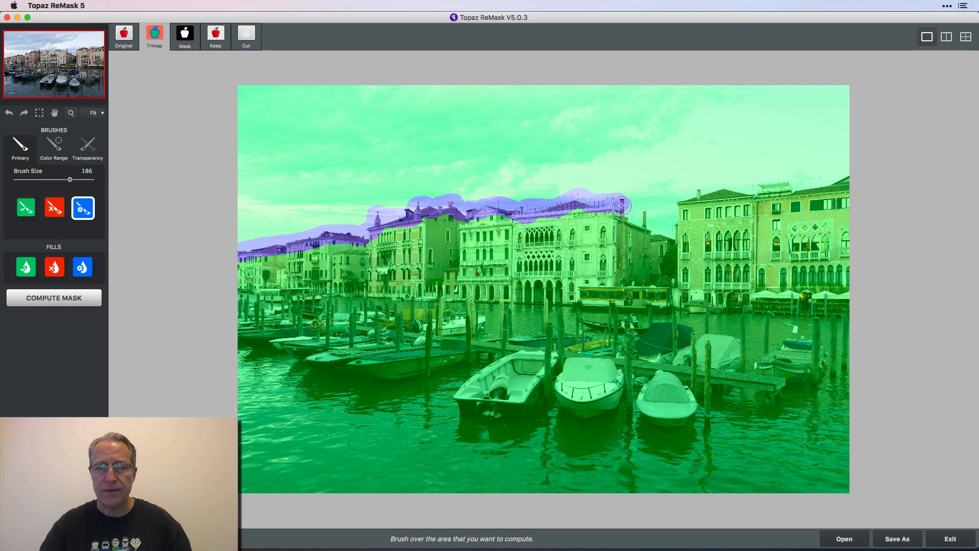
{"action": "left_click_drag", "start_coordinate": [621, 206], "coordinate": [674, 234]}
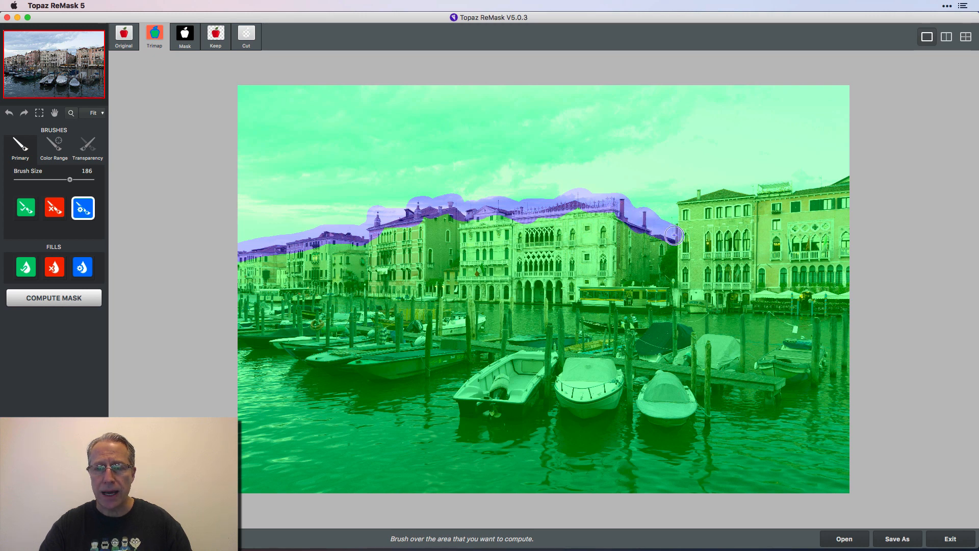
{"action": "left_click_drag", "start_coordinate": [673, 235], "coordinate": [757, 195]}
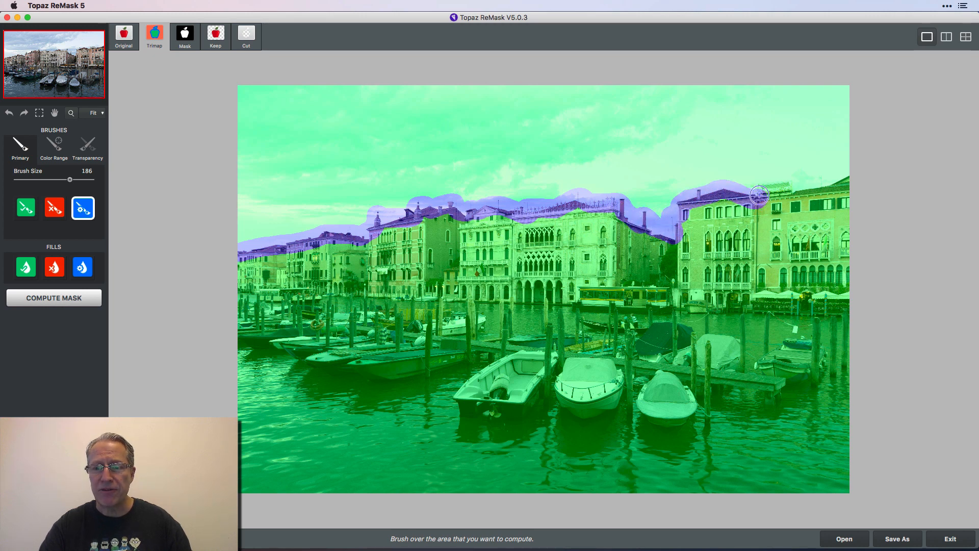
{"action": "left_click_drag", "start_coordinate": [759, 197], "coordinate": [818, 187]}
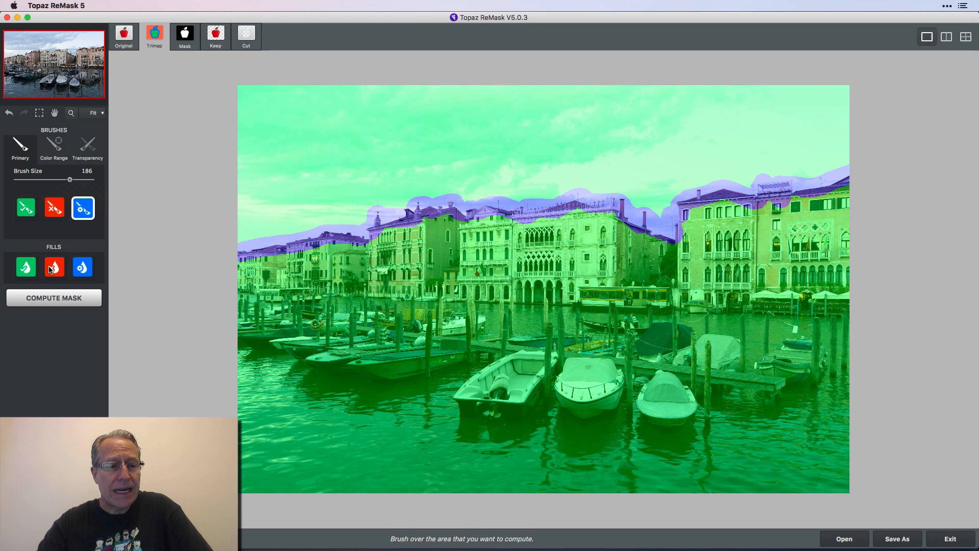
{"action": "mouse_move", "coordinate": [53, 267]}
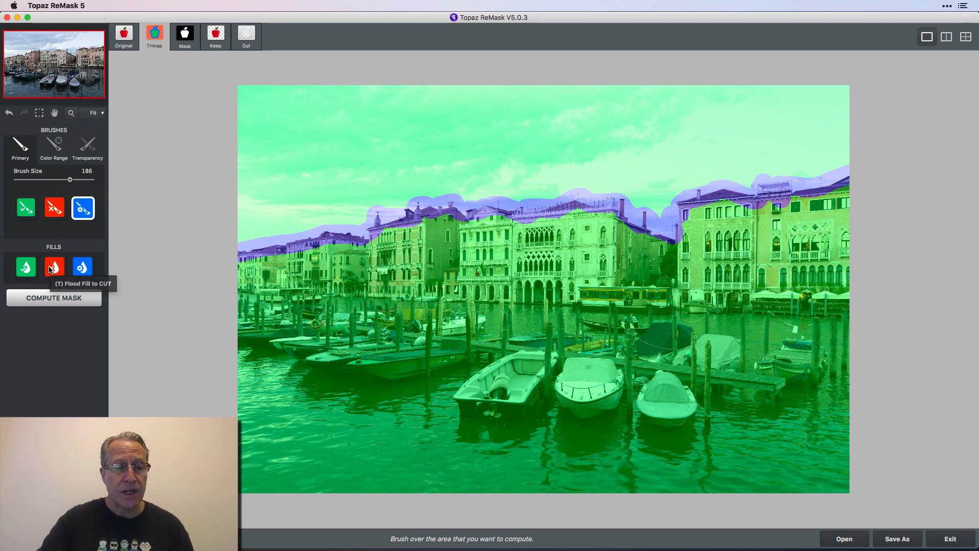
Step: Flood-fill the sky as the cut area and compute the mask
{"action": "left_click", "coordinate": [53, 267]}
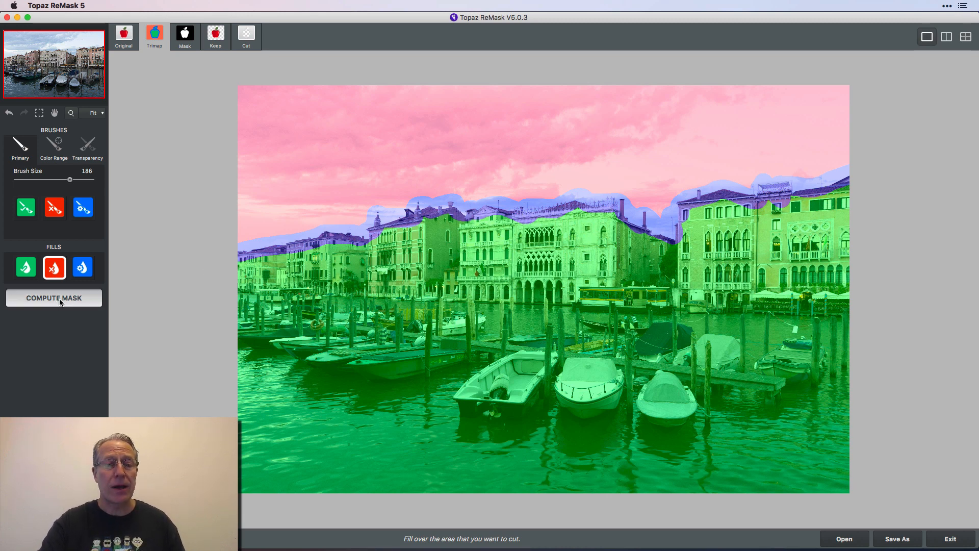
{"action": "left_click", "coordinate": [54, 298]}
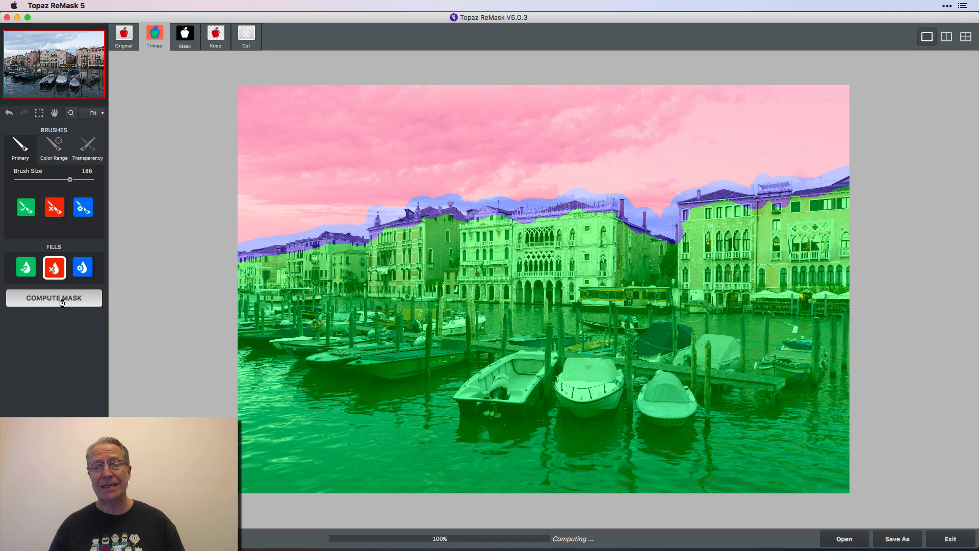
{"action": "left_click", "coordinate": [53, 297]}
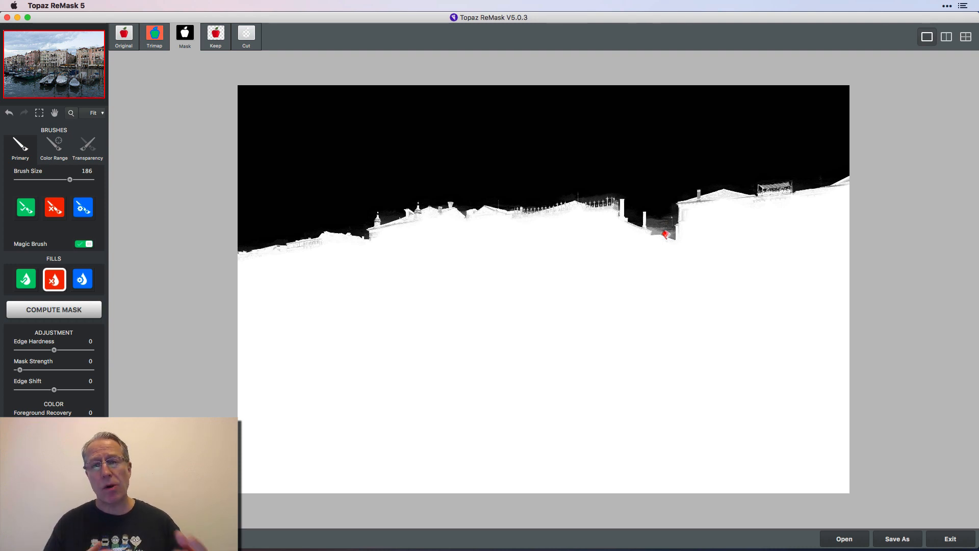
{"action": "mouse_move", "coordinate": [586, 240]}
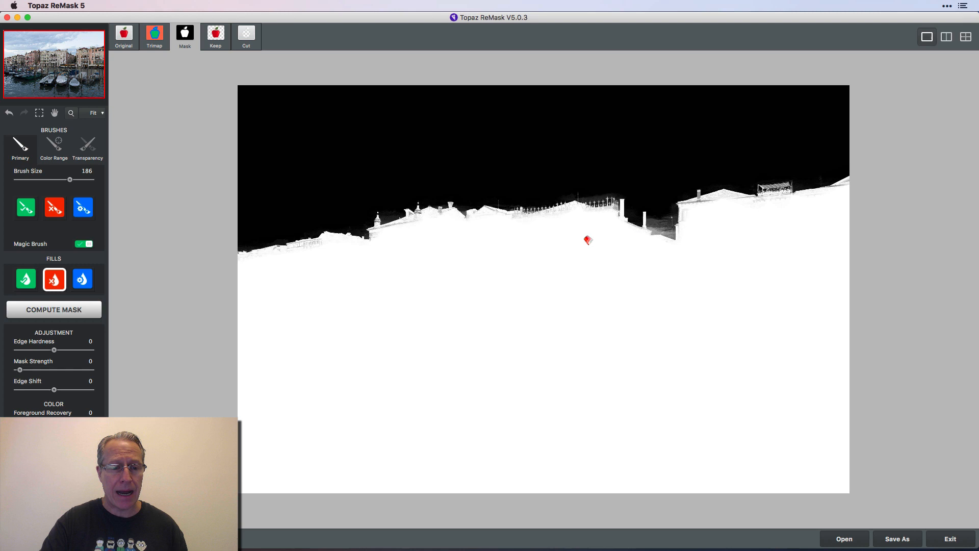
{"action": "mouse_move", "coordinate": [80, 330]}
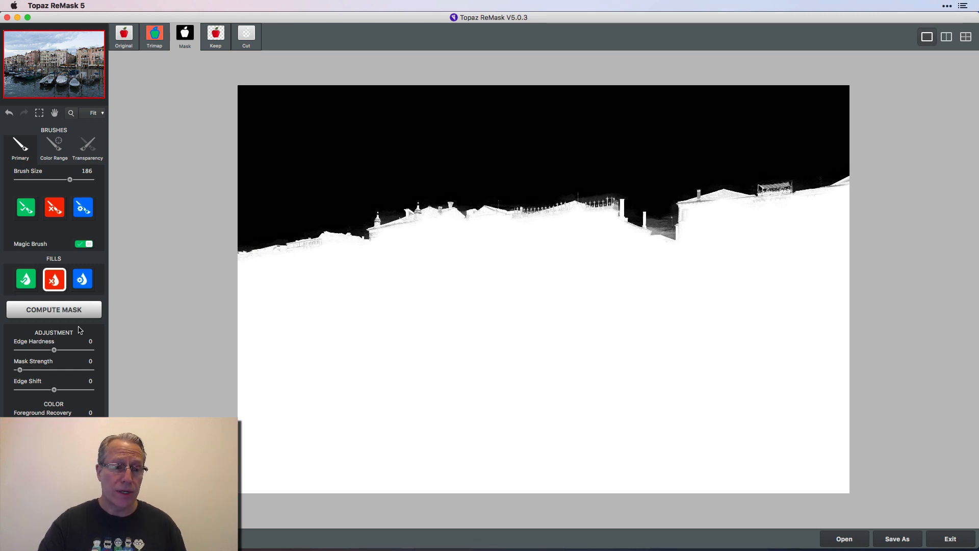
{"action": "mouse_move", "coordinate": [53, 350]}
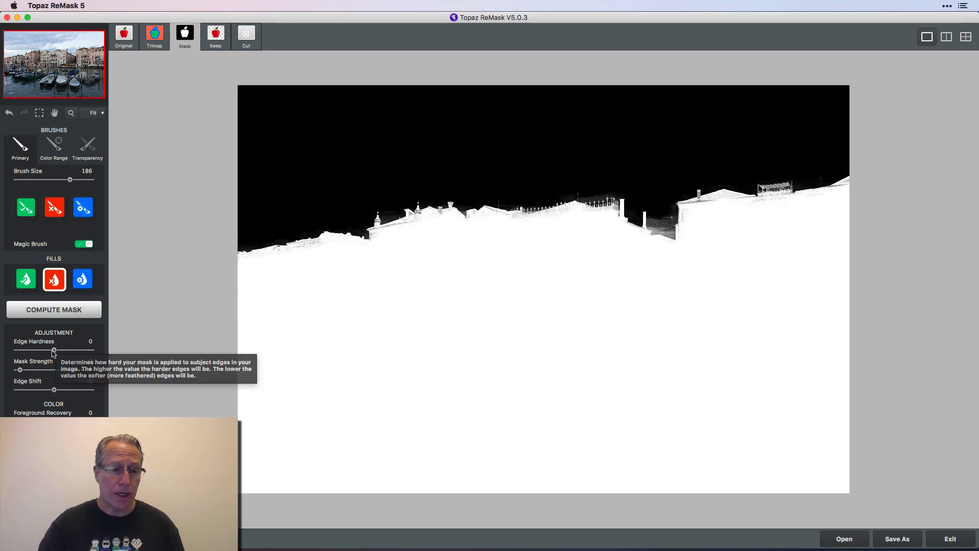
Step: Raise mask edge hardness to 50 and mask strength to 43
{"action": "left_click_drag", "start_coordinate": [53, 350], "coordinate": [67, 350]}
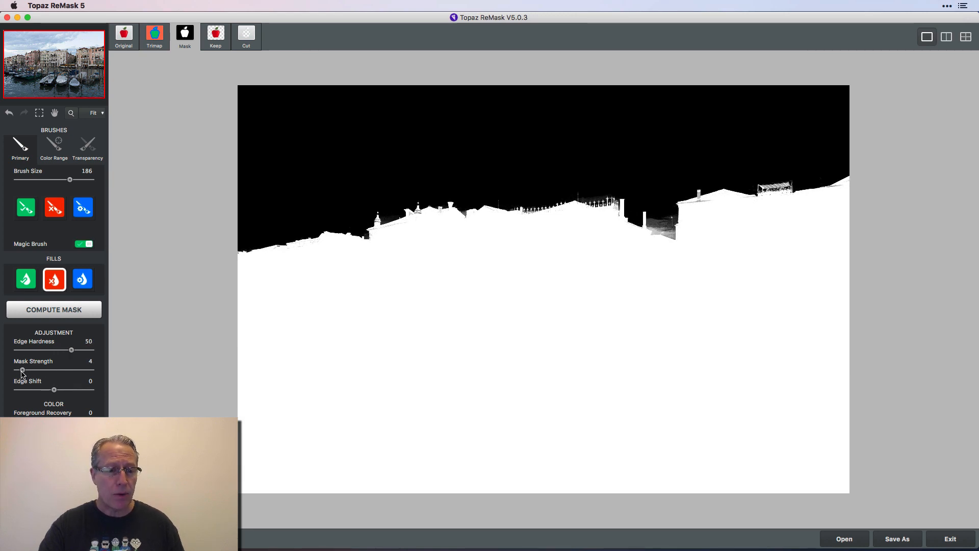
{"action": "left_click_drag", "start_coordinate": [20, 369], "coordinate": [49, 369]}
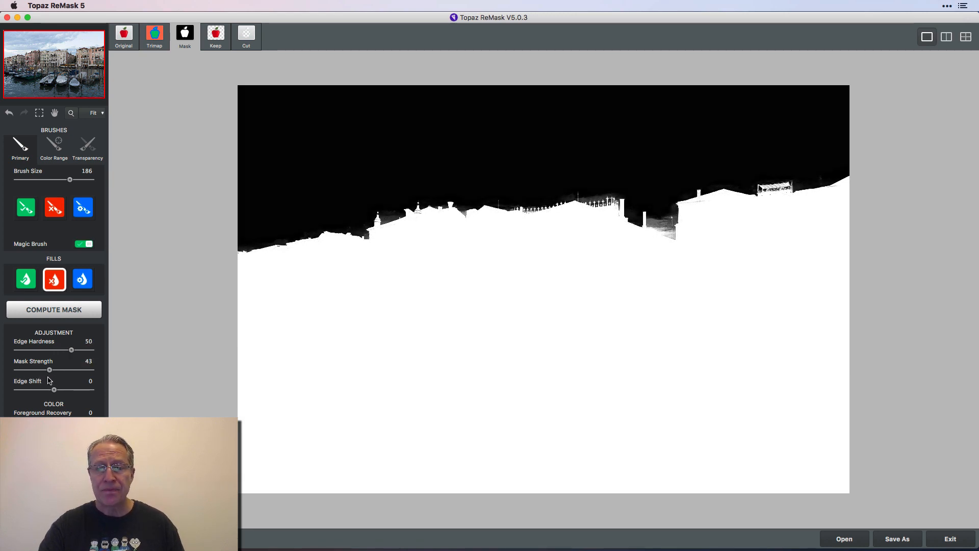
{"action": "mouse_move", "coordinate": [53, 389]}
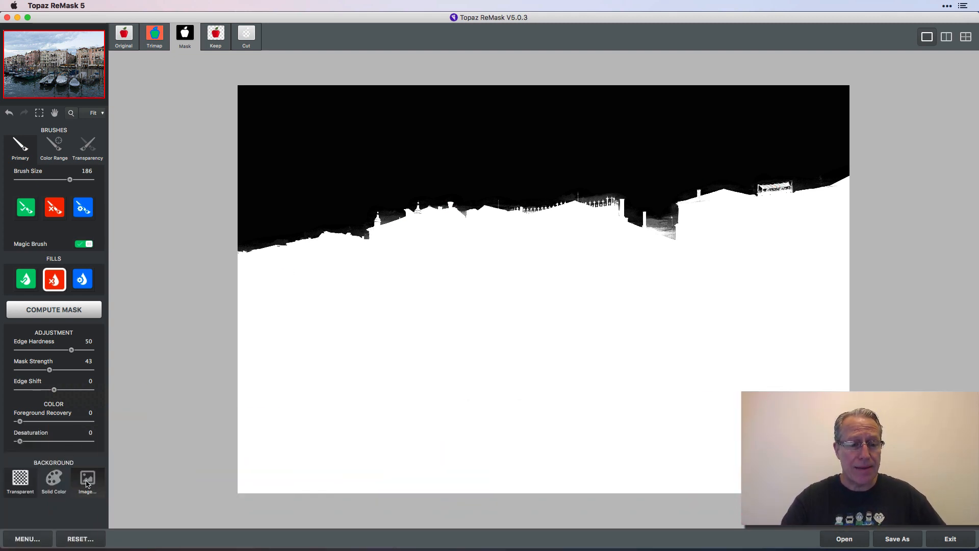
Step: Load Austin-lake-view-sunset.jpg from Textures > Clouds and skies as the background image
{"action": "left_click", "coordinate": [86, 477]}
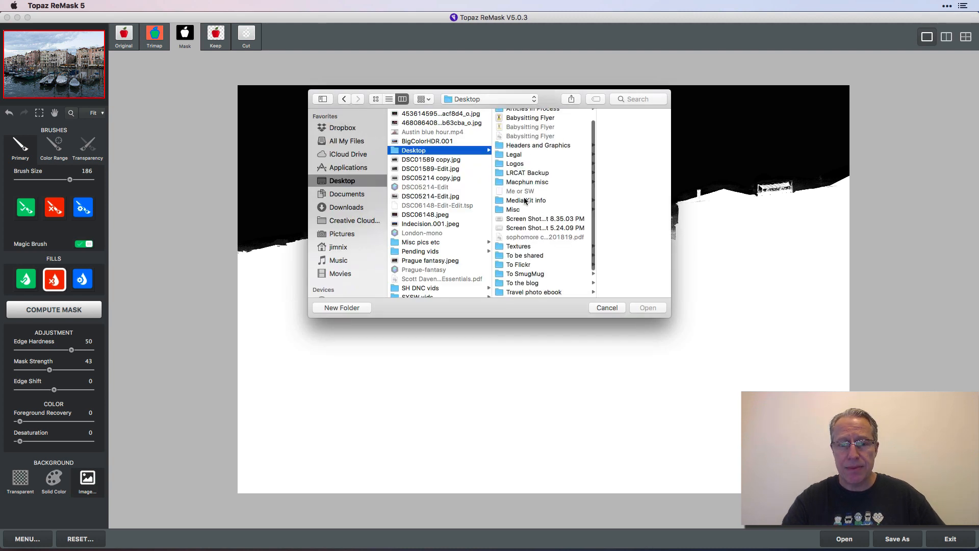
{"action": "left_click", "coordinate": [517, 245]}
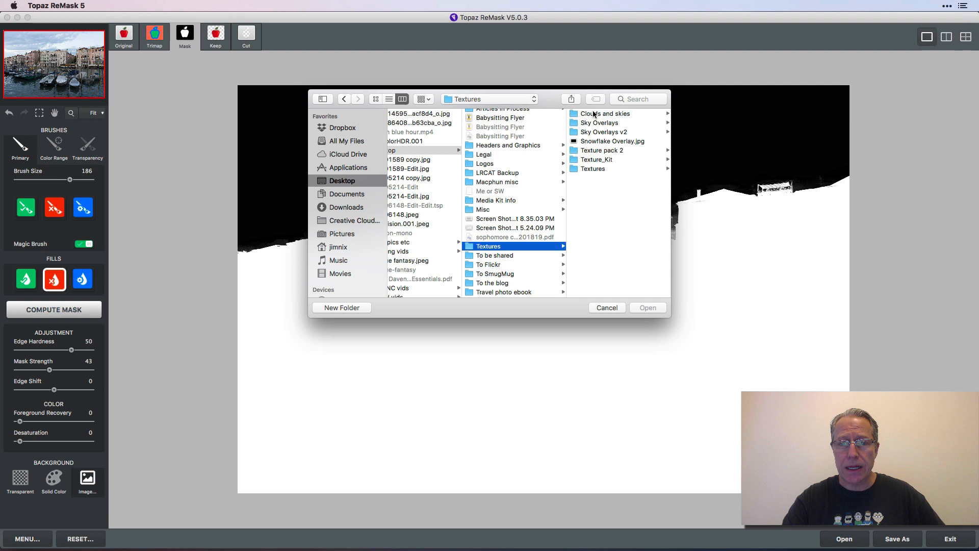
{"action": "left_click", "coordinate": [603, 113]}
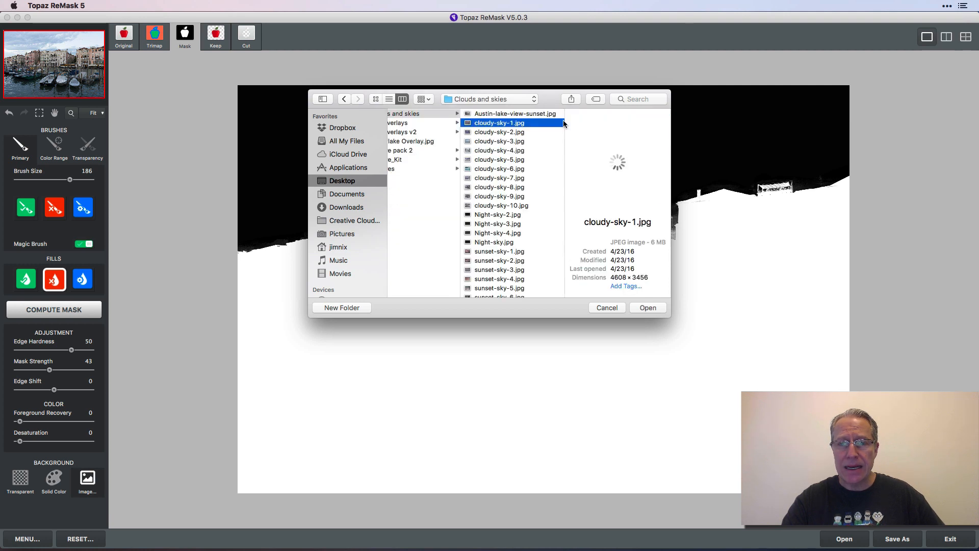
{"action": "left_click", "coordinate": [514, 114]}
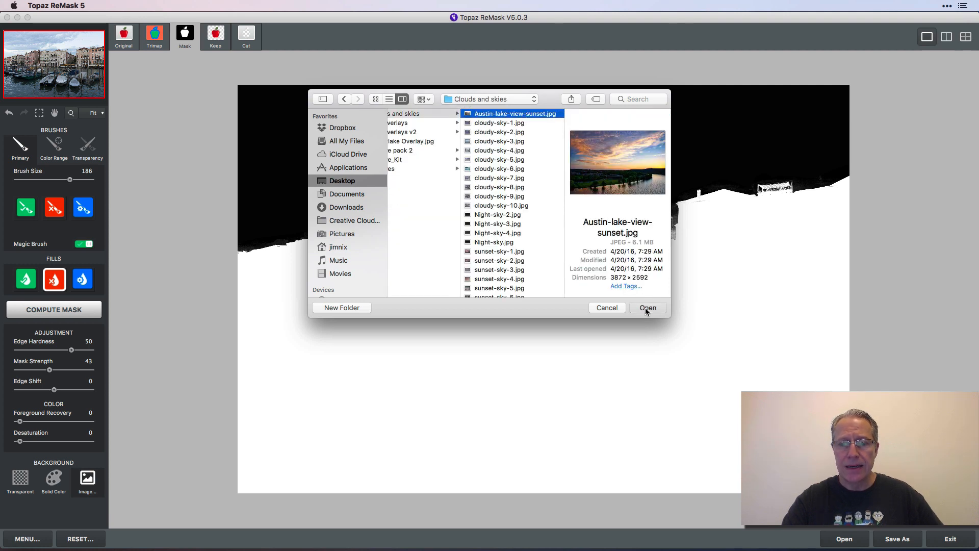
{"action": "left_click", "coordinate": [647, 306]}
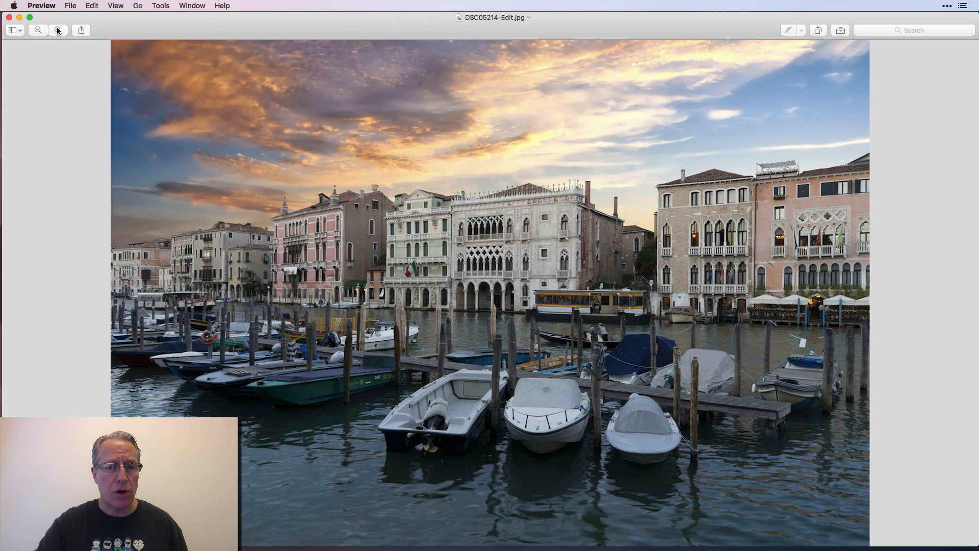
{"action": "left_click", "coordinate": [58, 30]}
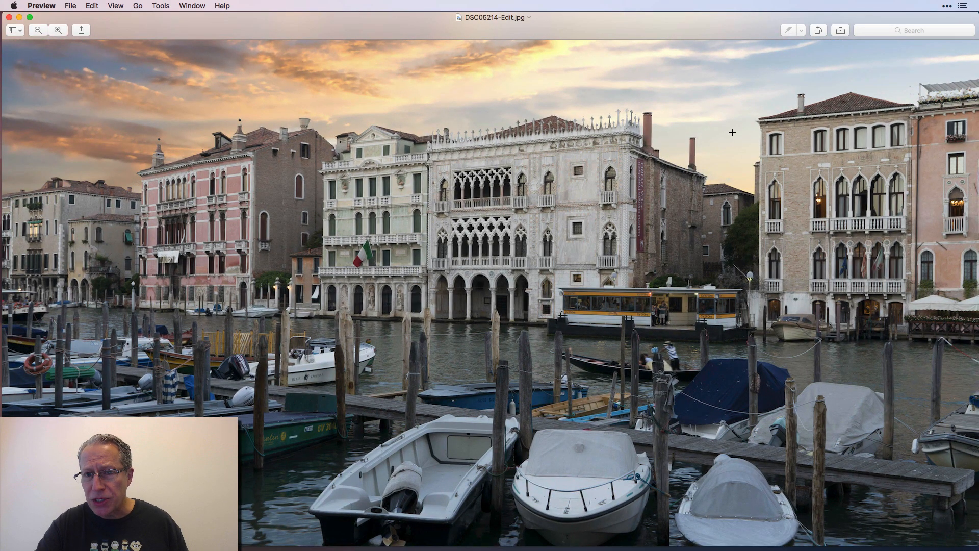
{"action": "mouse_move", "coordinate": [503, 144]}
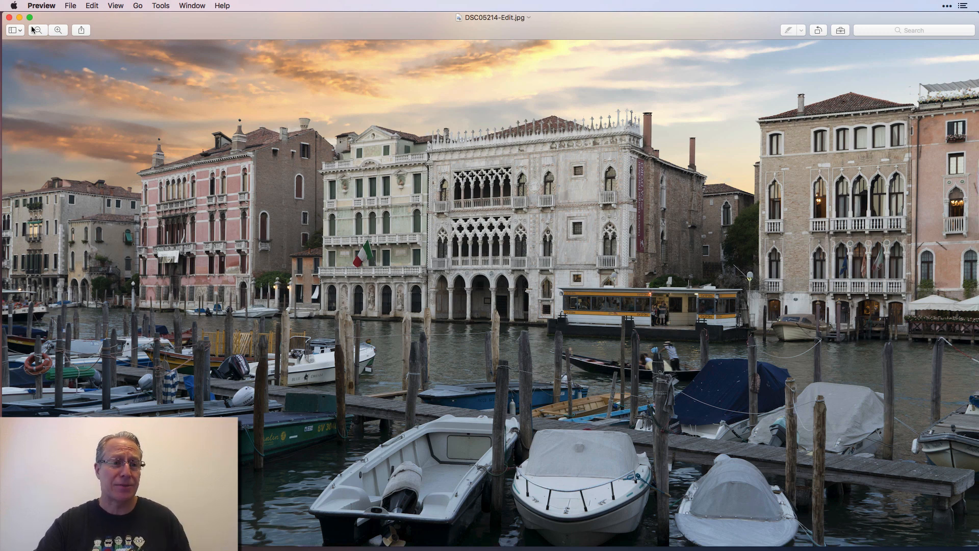
{"action": "left_click", "coordinate": [37, 30]}
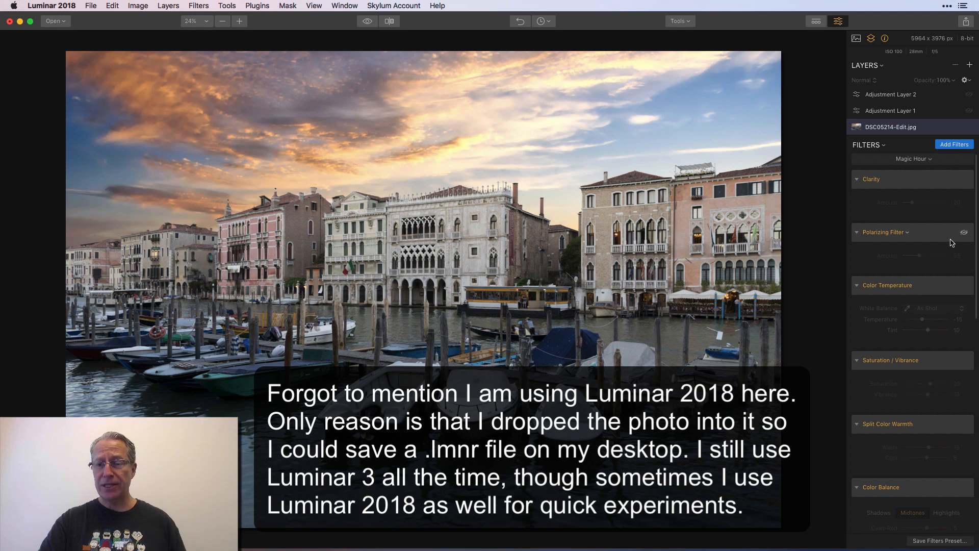
Step: Enable Clarity, Polarizing, Saturation/Vibrance, Color Balance and Image Radiance filters, then compare to the original
{"action": "left_click", "coordinate": [871, 179]}
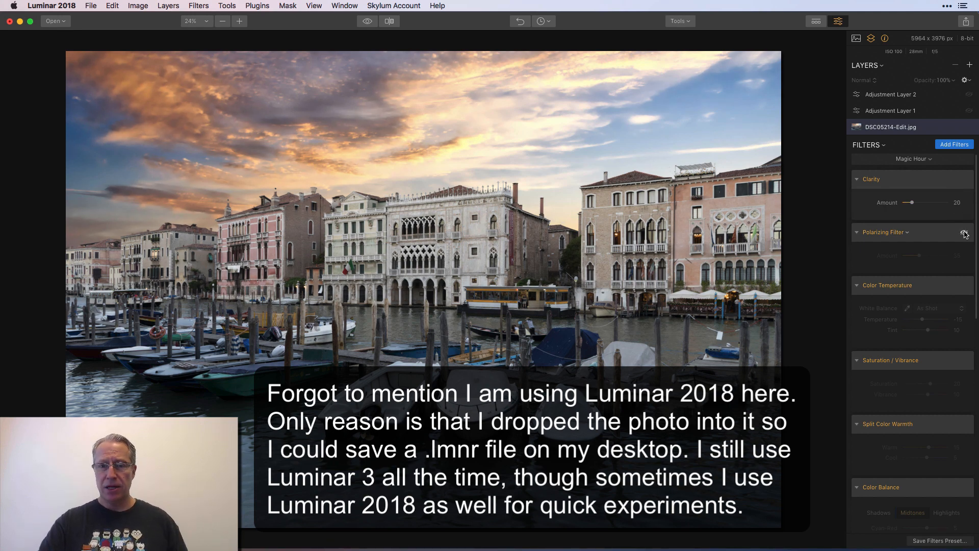
{"action": "left_click", "coordinate": [965, 232]}
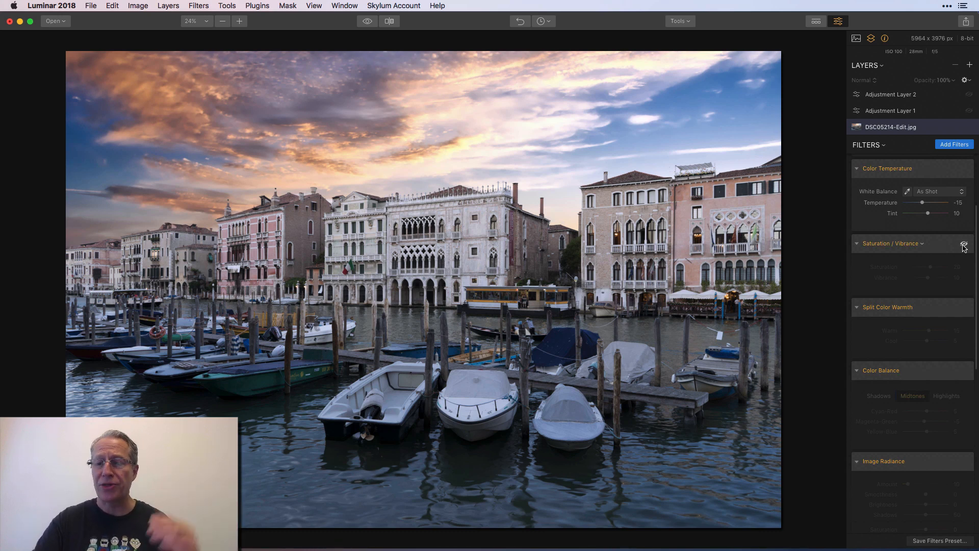
{"action": "left_click", "coordinate": [964, 244]}
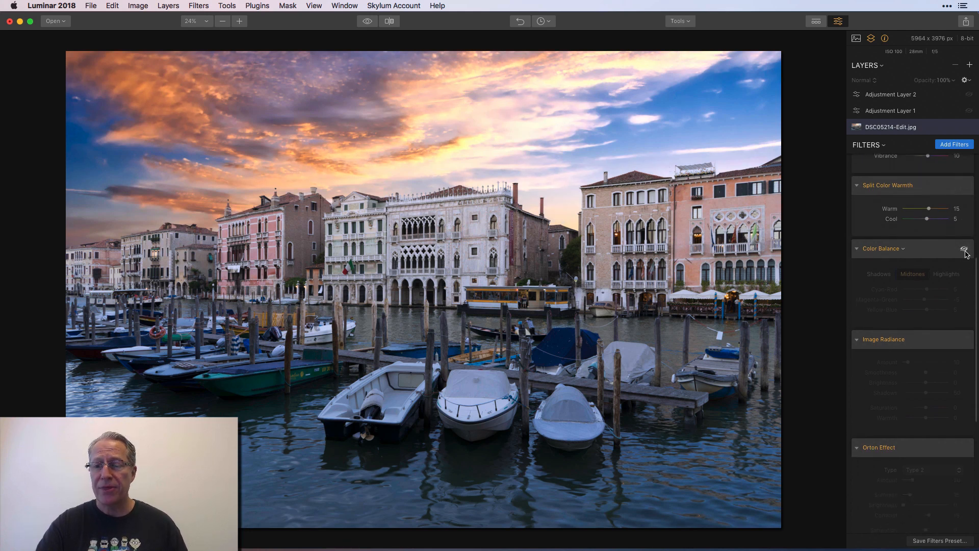
{"action": "left_click", "coordinate": [966, 248]}
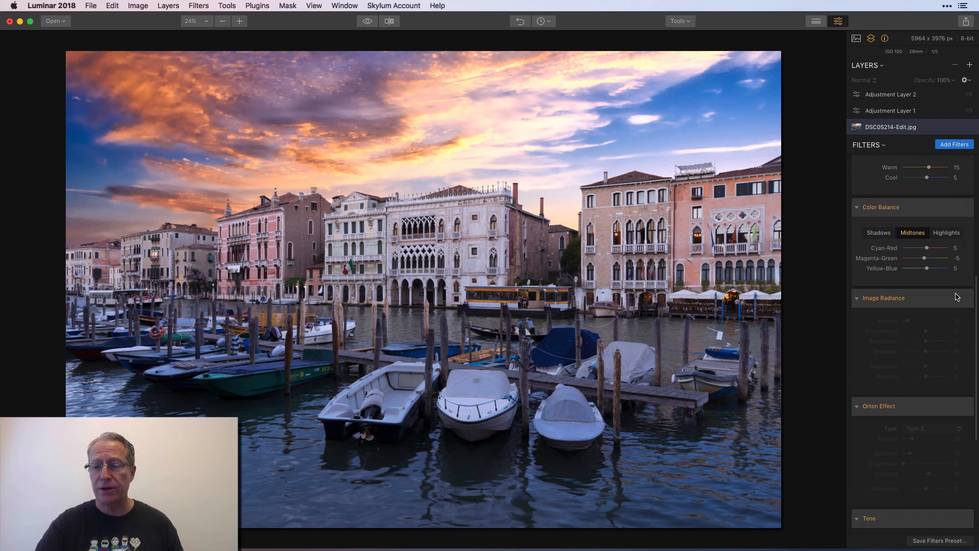
{"action": "left_click", "coordinate": [882, 298]}
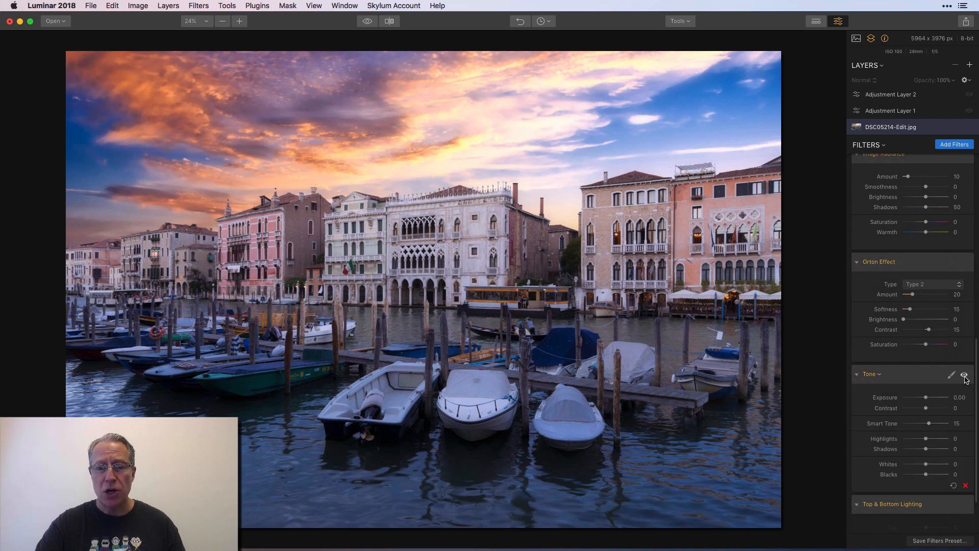
{"action": "scroll", "scroll_direction": "down", "scroll_amount": 3}
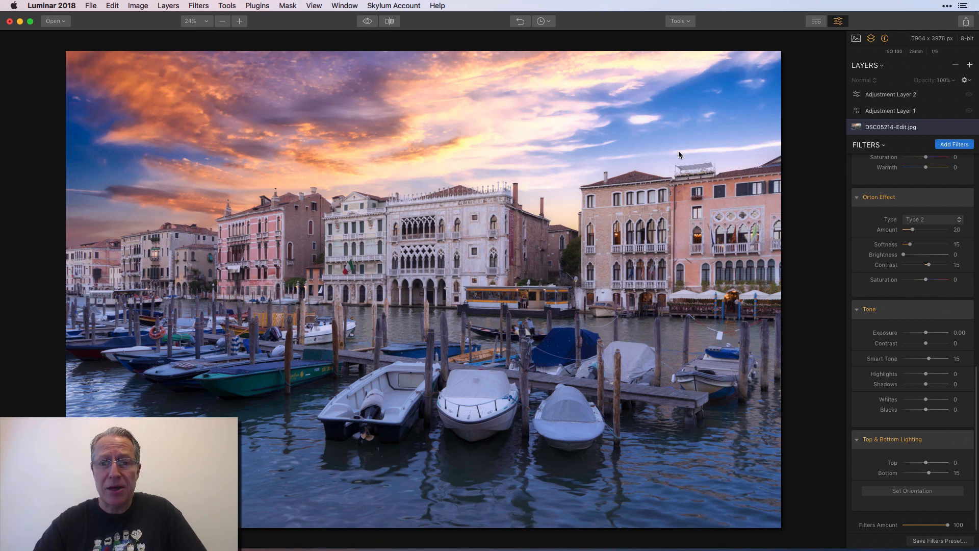
{"action": "left_click", "coordinate": [366, 21]}
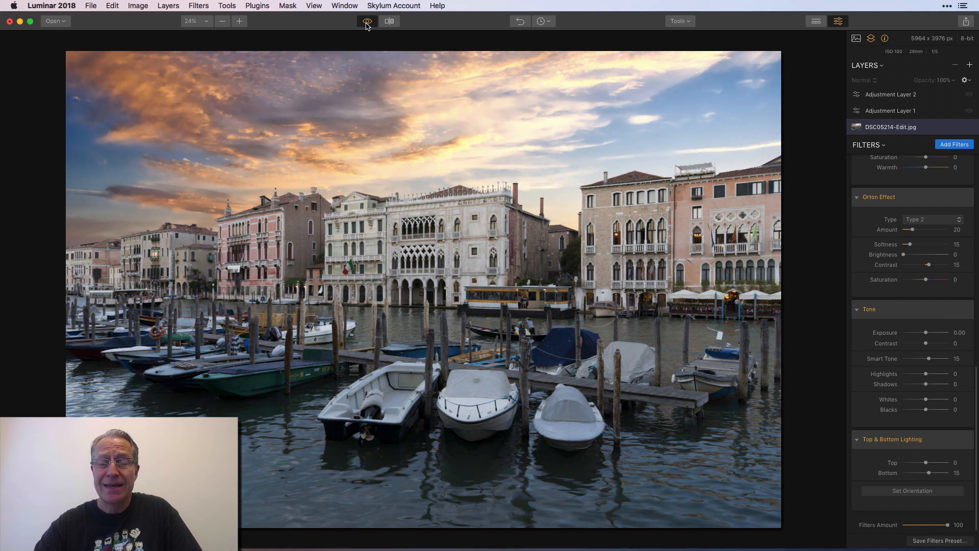
{"action": "left_click", "coordinate": [366, 21]}
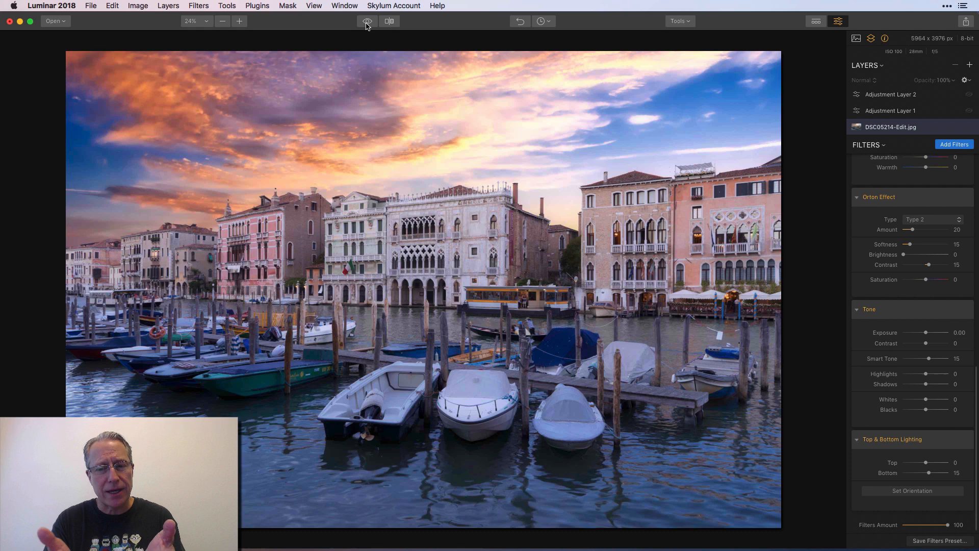
{"action": "left_click", "coordinate": [366, 21]}
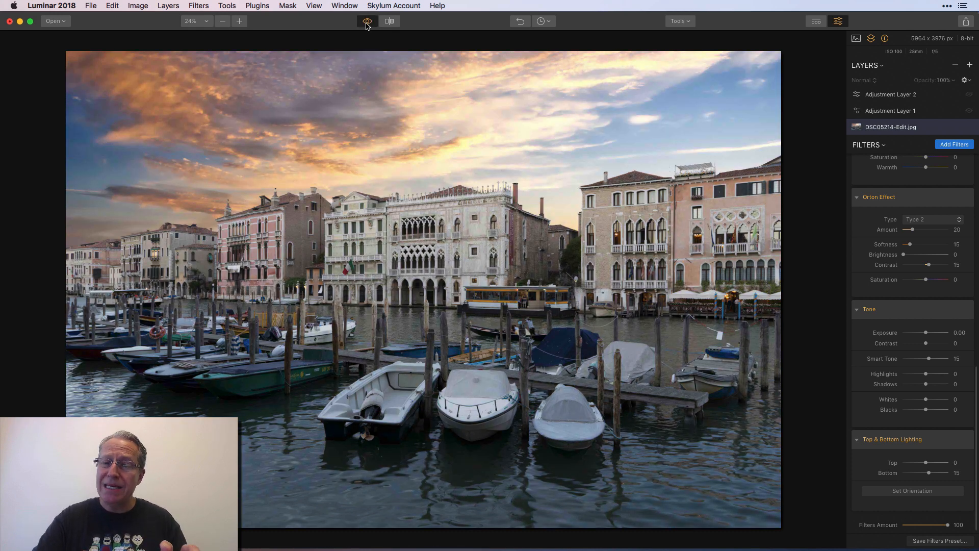
{"action": "left_click", "coordinate": [366, 20]}
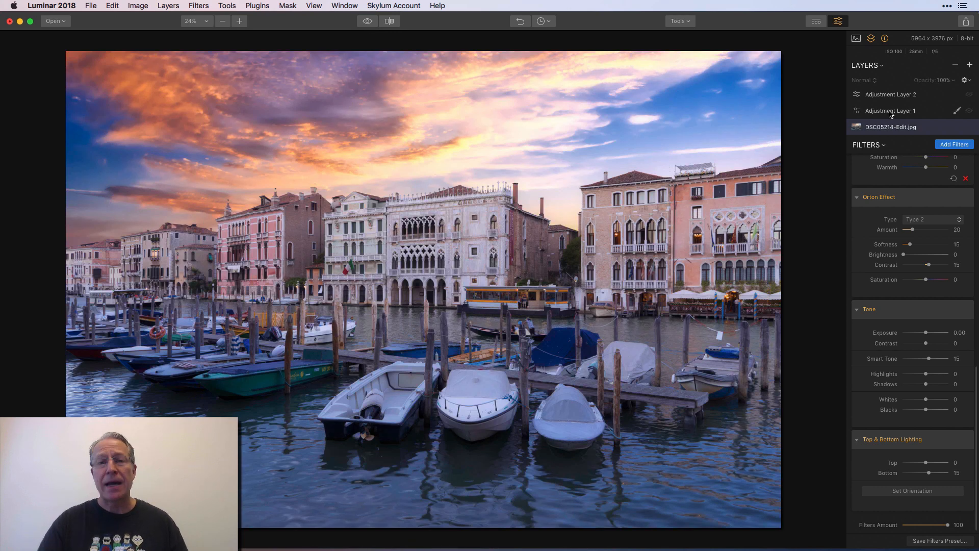
{"action": "left_click", "coordinate": [890, 110]}
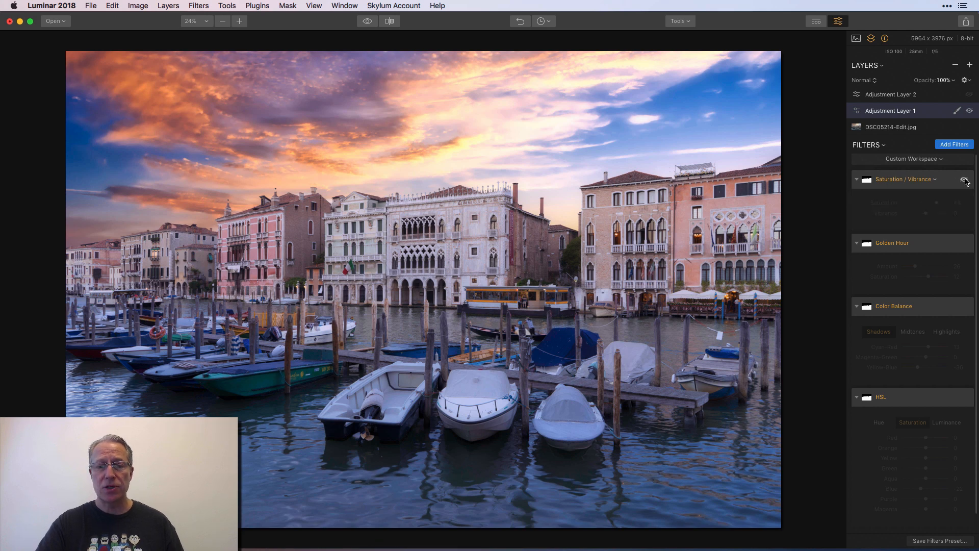
Step: Enable Saturation/Vibrance on Adjustment Layer 1 with a brush mask, and turn on Golden Hour
{"action": "left_click", "coordinate": [965, 179]}
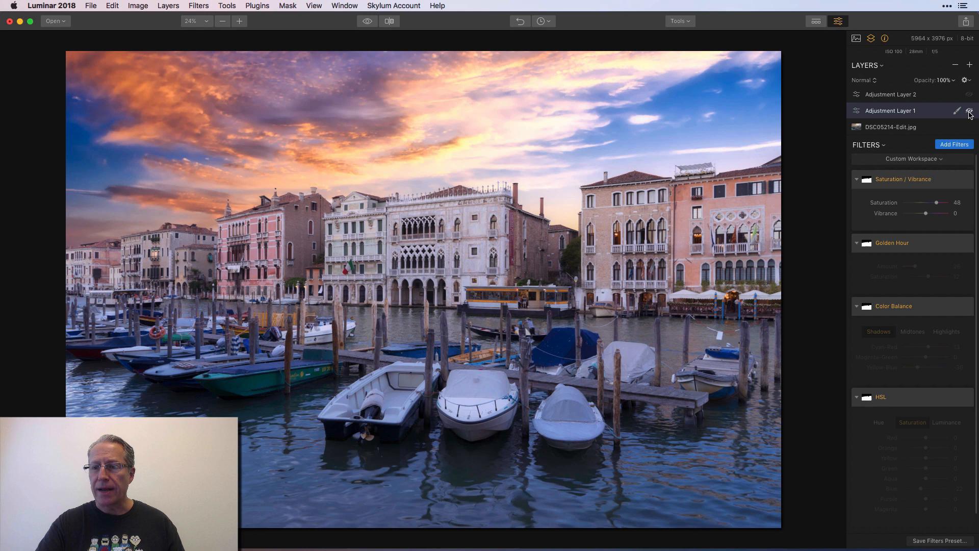
{"action": "left_click", "coordinate": [968, 111]}
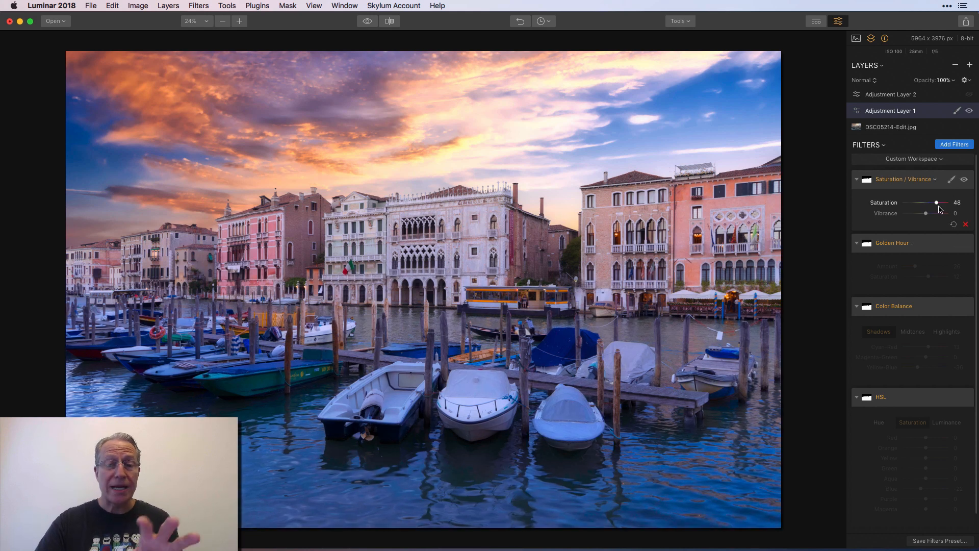
{"action": "left_click", "coordinate": [952, 179]}
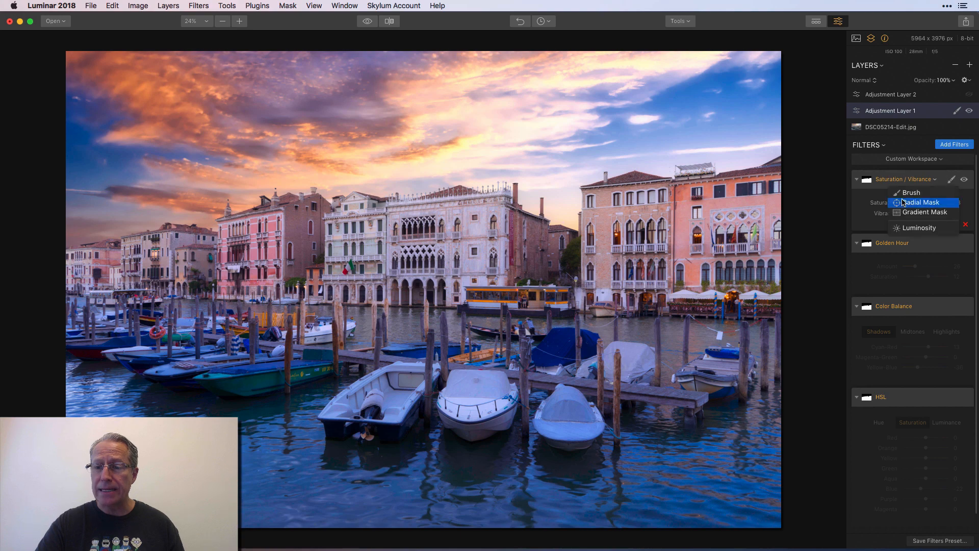
{"action": "left_click", "coordinate": [909, 192]}
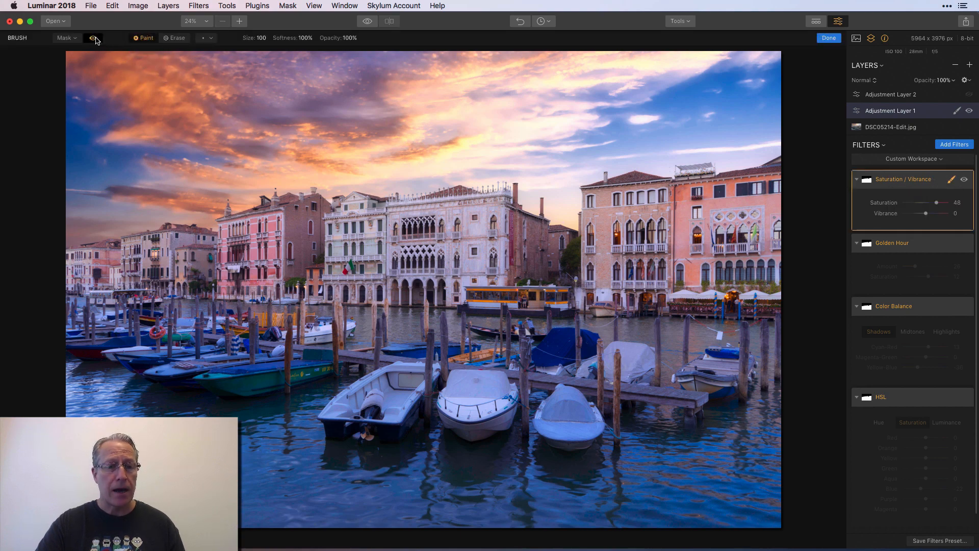
{"action": "left_click", "coordinate": [92, 37]}
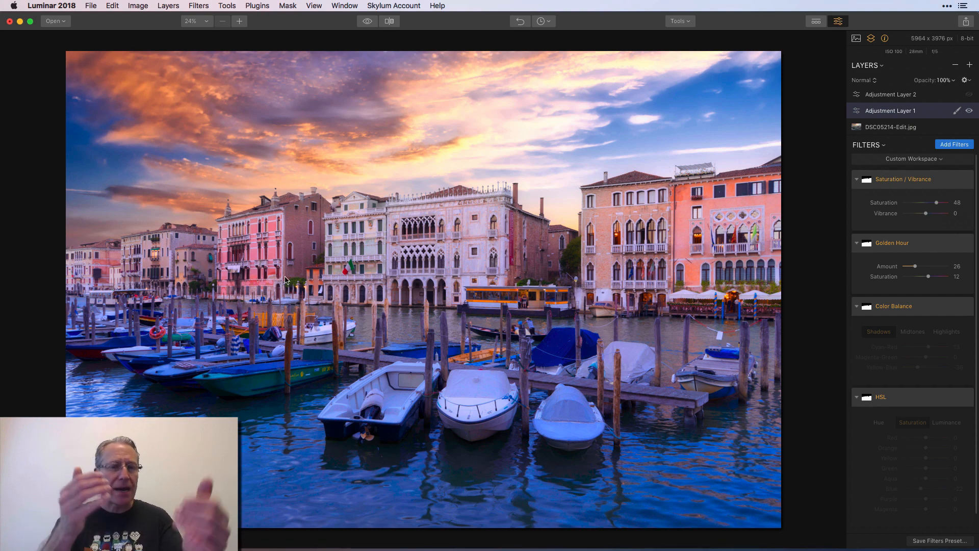
{"action": "mouse_move", "coordinate": [575, 289]}
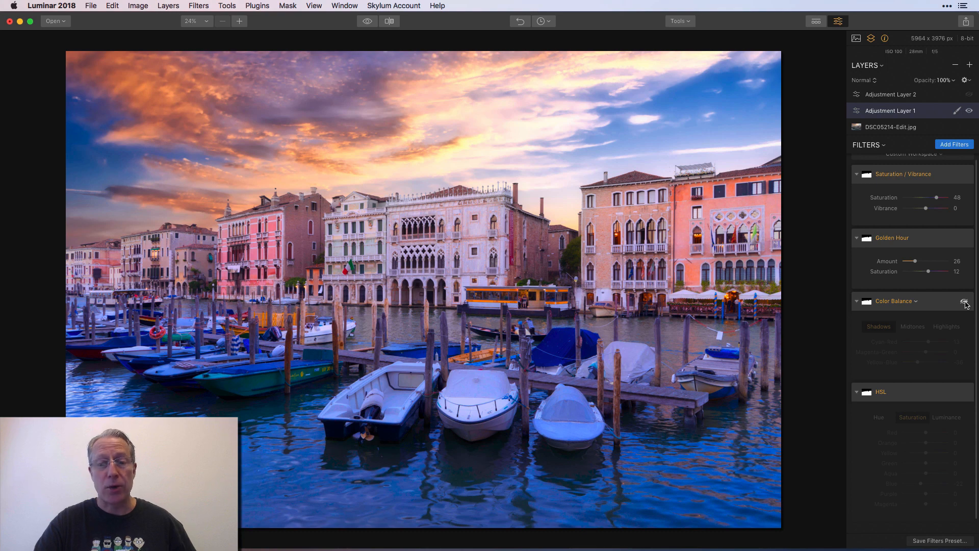
Step: Enable Color Balance on Adjustment Layer 1, reviewing its shadows, midtones and highlights
{"action": "left_click", "coordinate": [964, 301]}
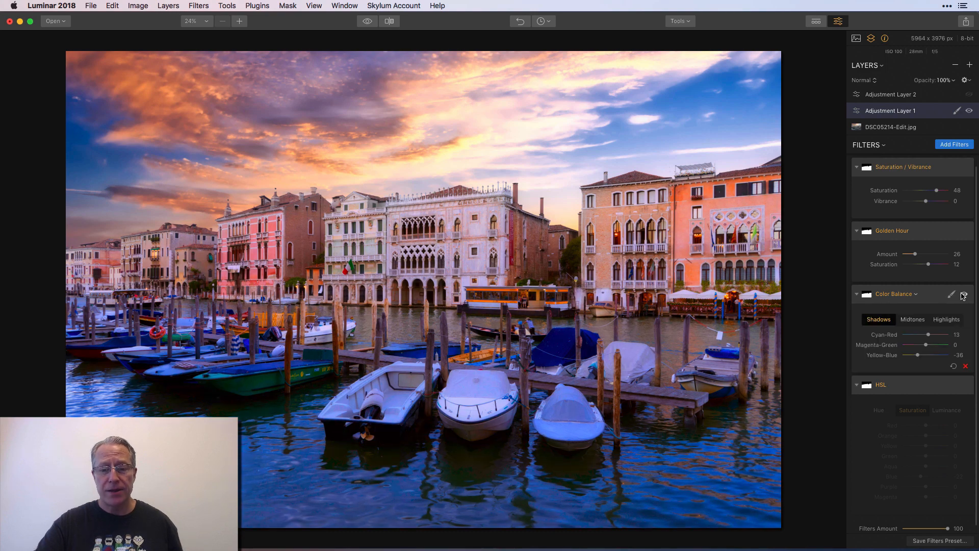
{"action": "mouse_move", "coordinate": [909, 330]}
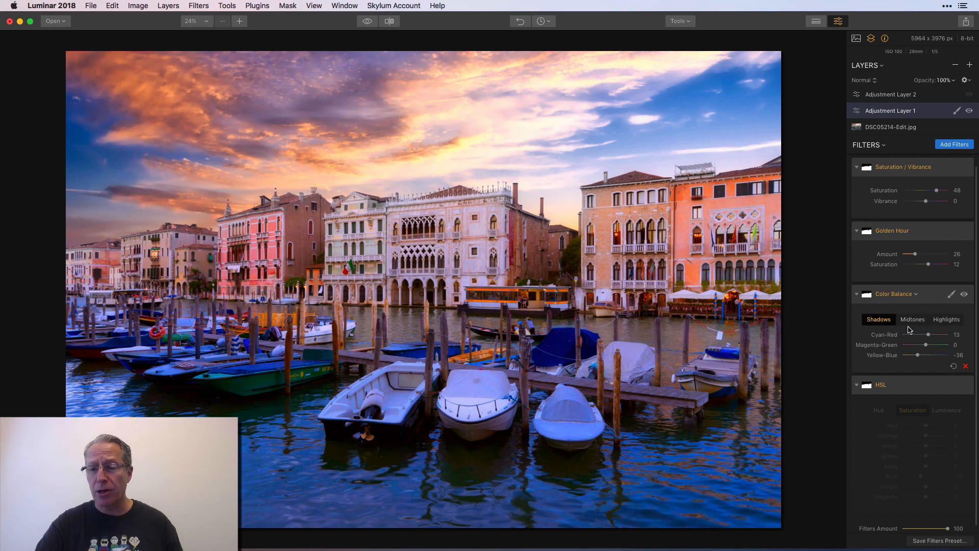
{"action": "left_click", "coordinate": [912, 320]}
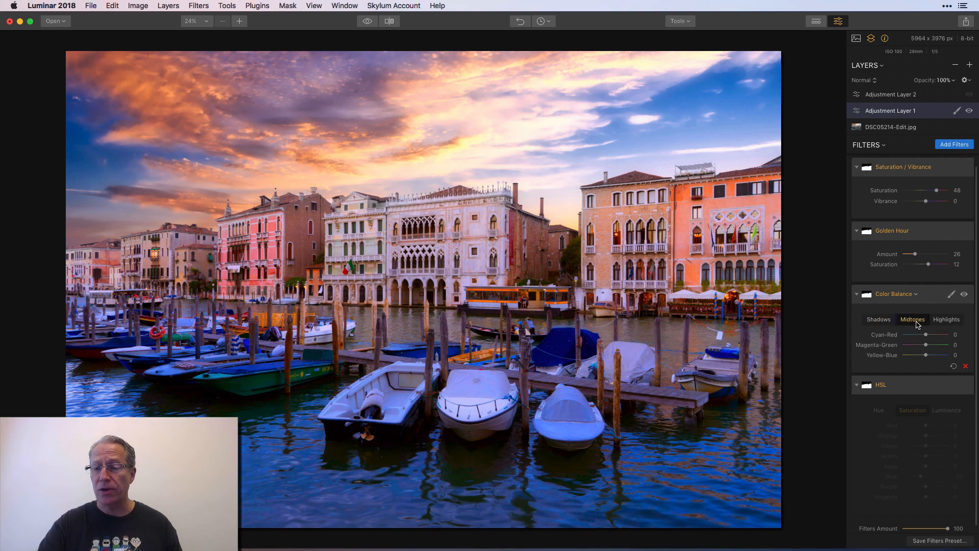
{"action": "left_click", "coordinate": [946, 319]}
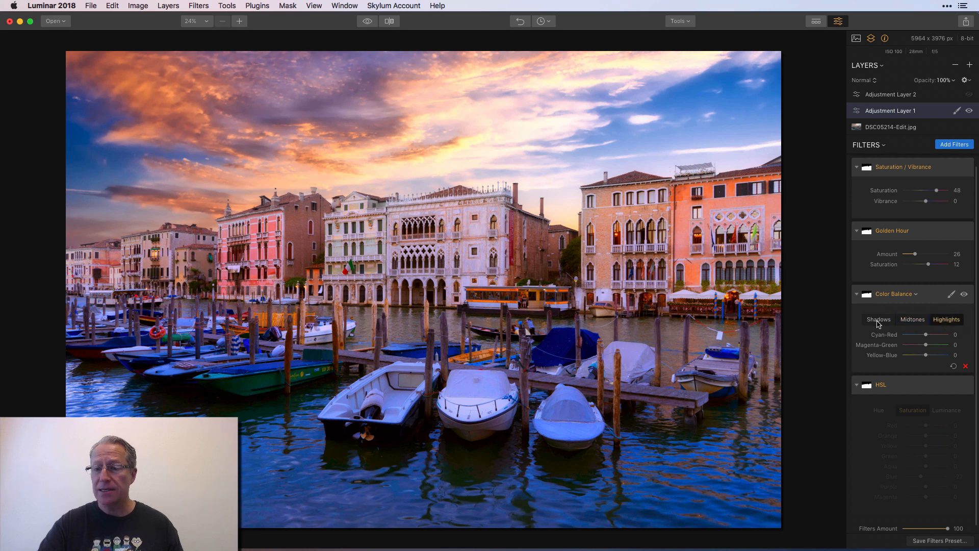
{"action": "left_click", "coordinate": [878, 319]}
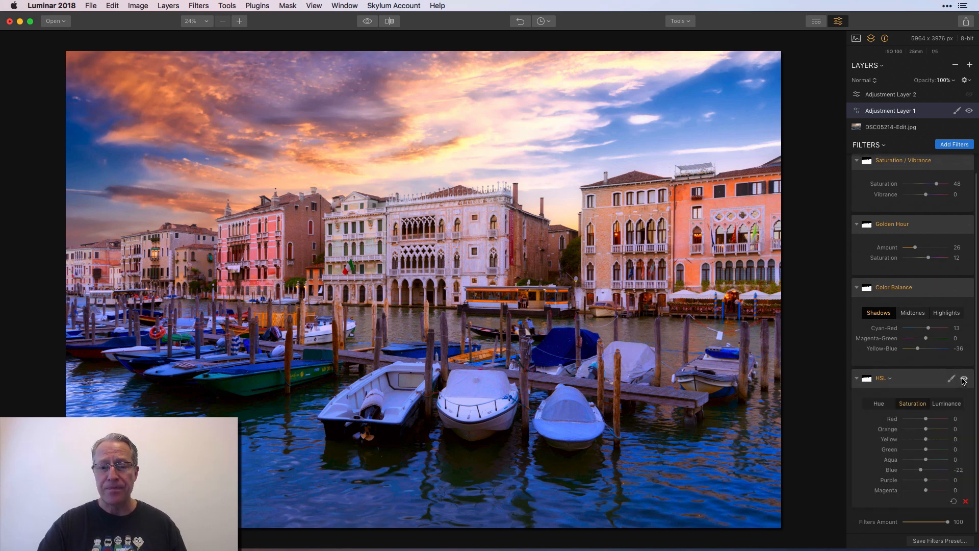
Step: Review the HSL hue, luminance and saturation settings (blue saturation -22) and enable HSL
{"action": "left_click", "coordinate": [878, 404]}
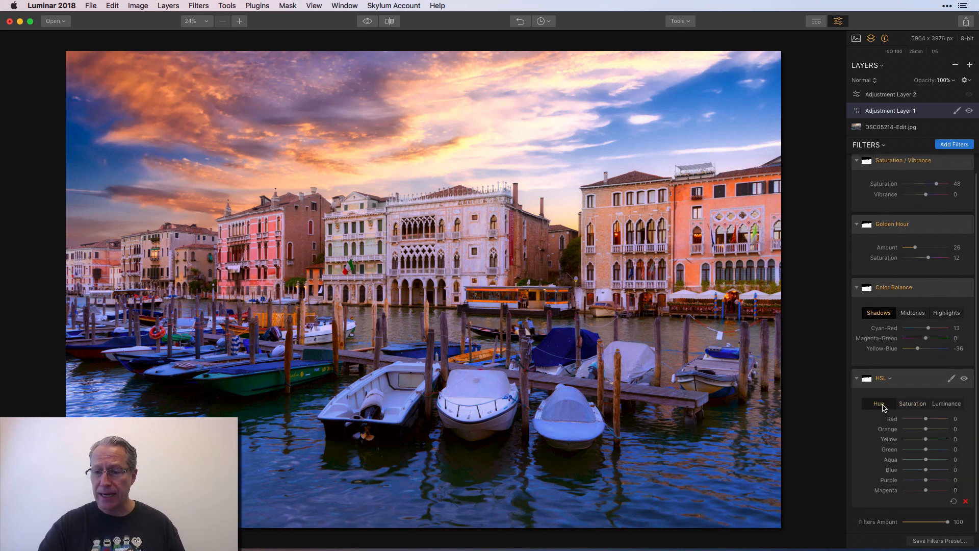
{"action": "left_click", "coordinate": [913, 403]}
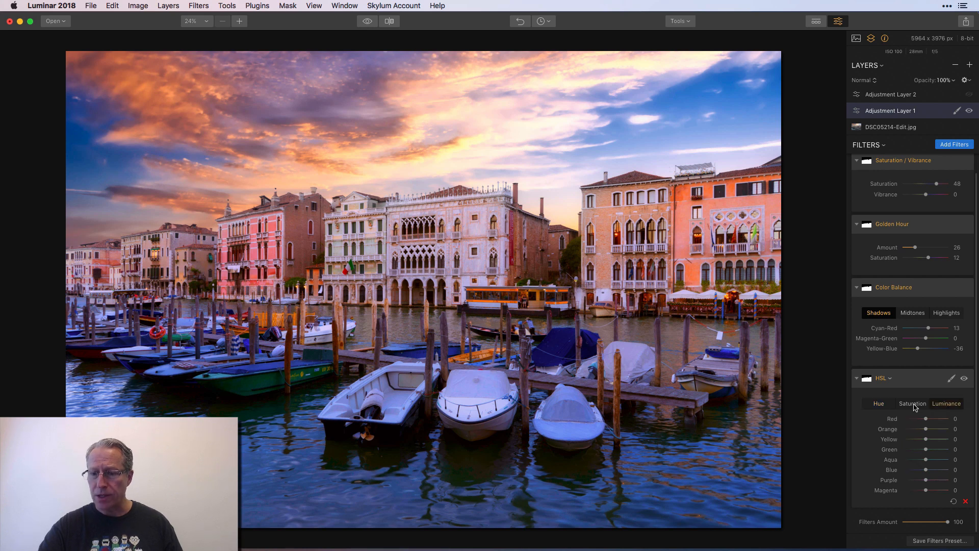
{"action": "left_click_drag", "start_coordinate": [928, 469], "coordinate": [920, 469]}
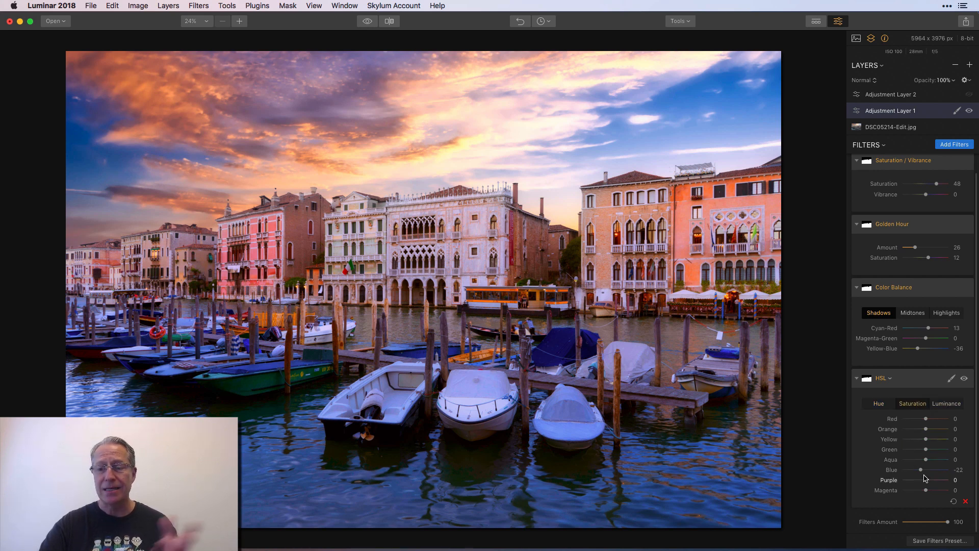
{"action": "left_click", "coordinate": [968, 378]}
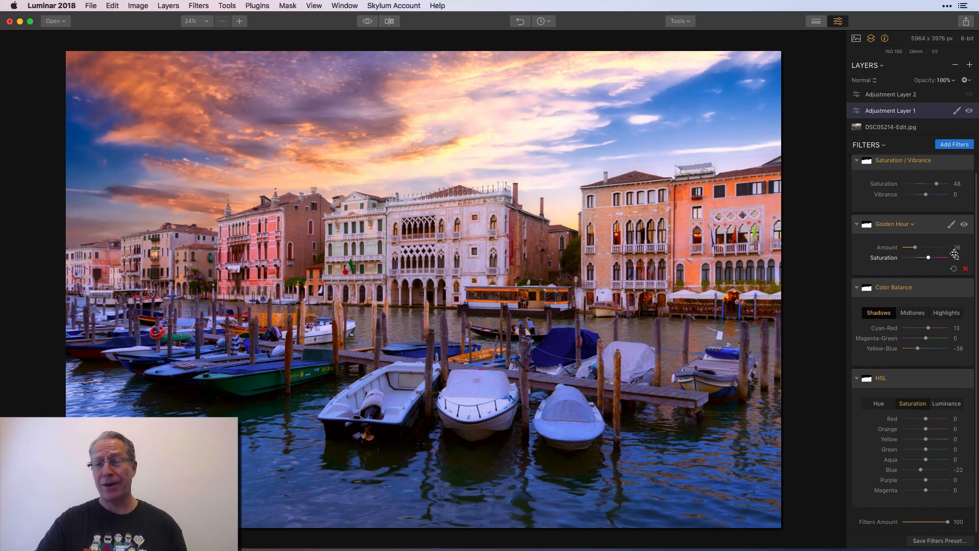
{"action": "left_click", "coordinate": [890, 94]}
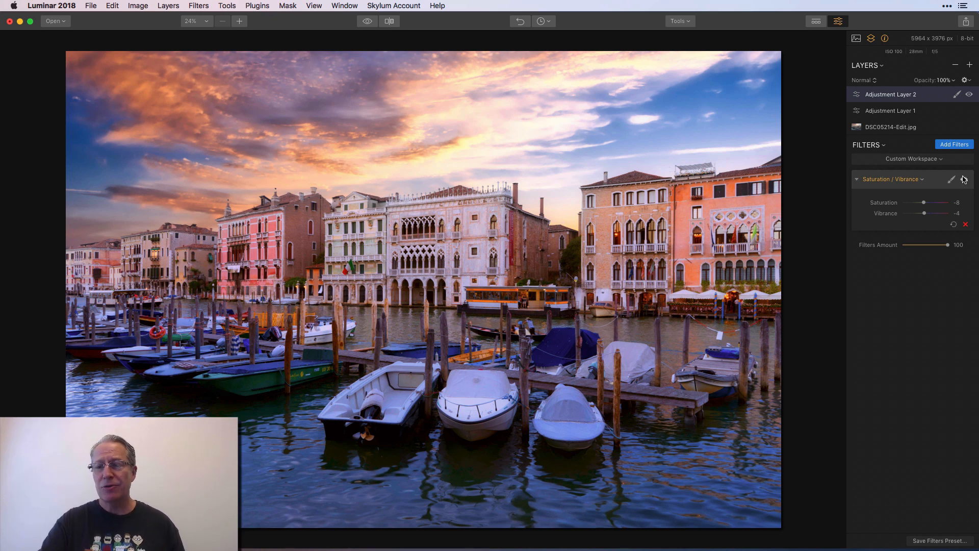
{"action": "left_click", "coordinate": [965, 178]}
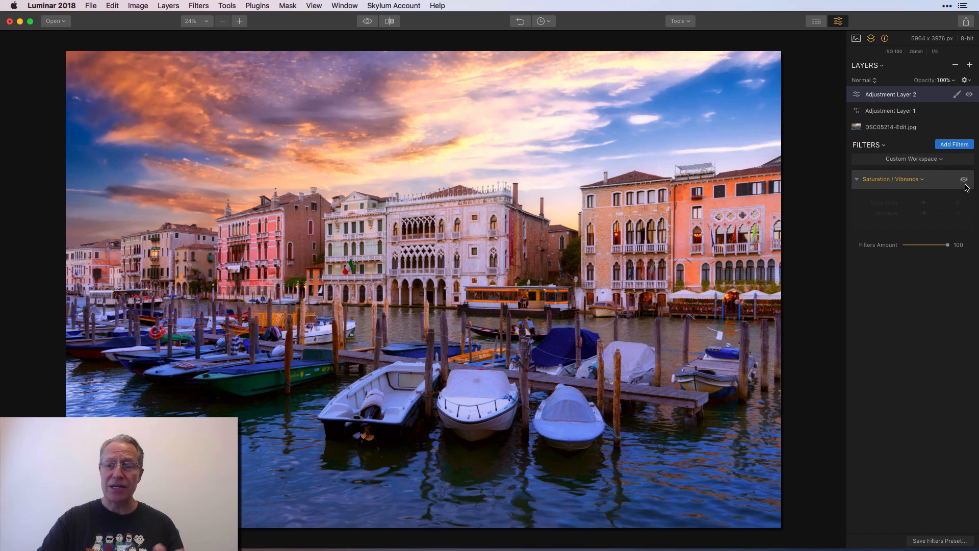
{"action": "left_click", "coordinate": [964, 179]}
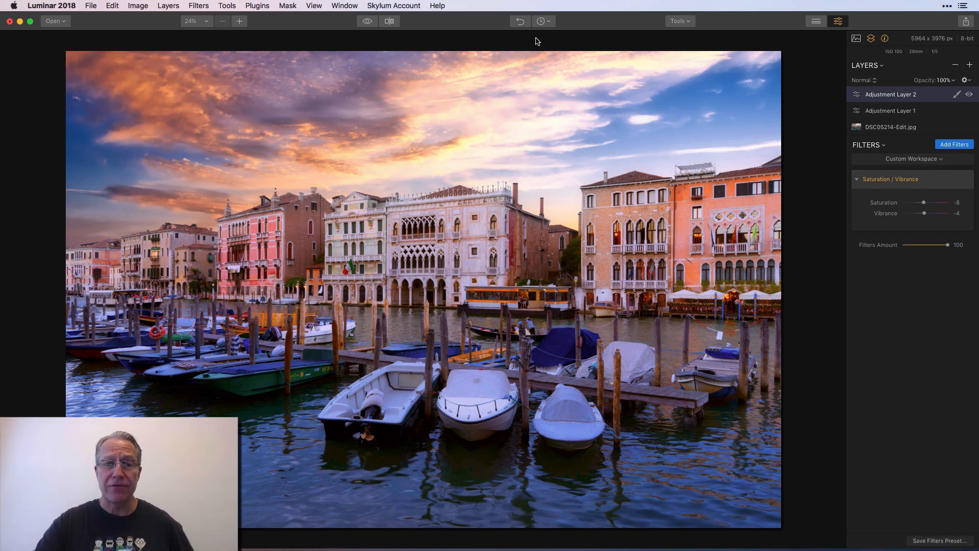
{"action": "left_click", "coordinate": [367, 21]}
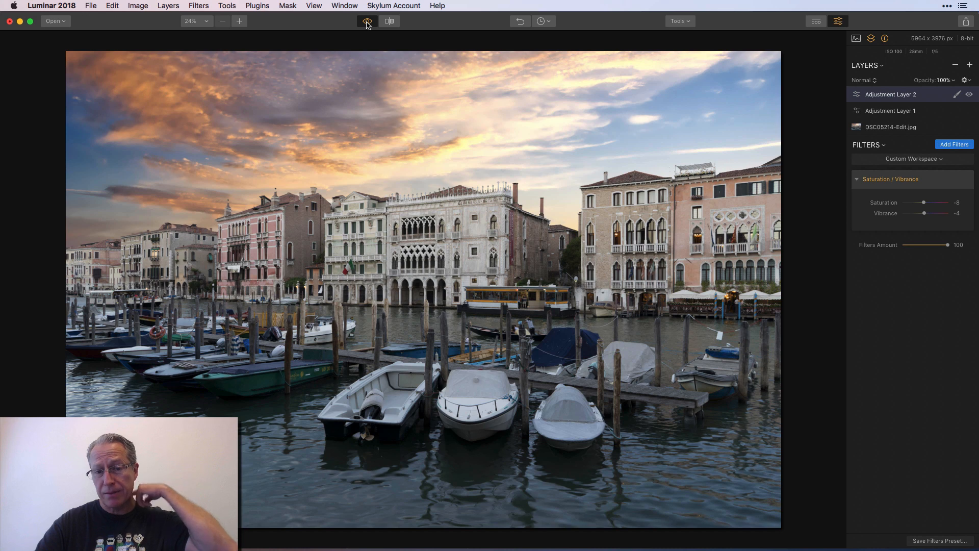
{"action": "left_click", "coordinate": [367, 20]}
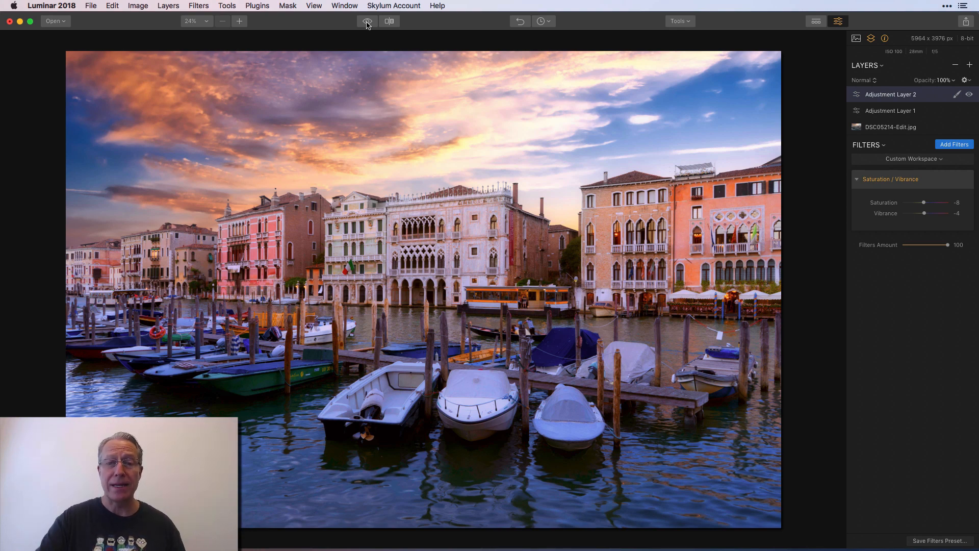
{"action": "left_click", "coordinate": [367, 20]}
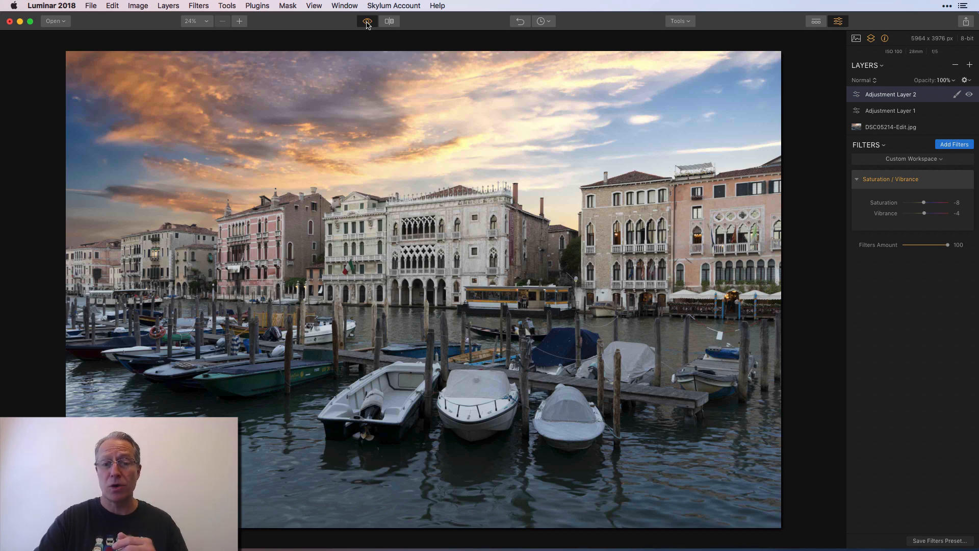
{"action": "left_click", "coordinate": [366, 20]}
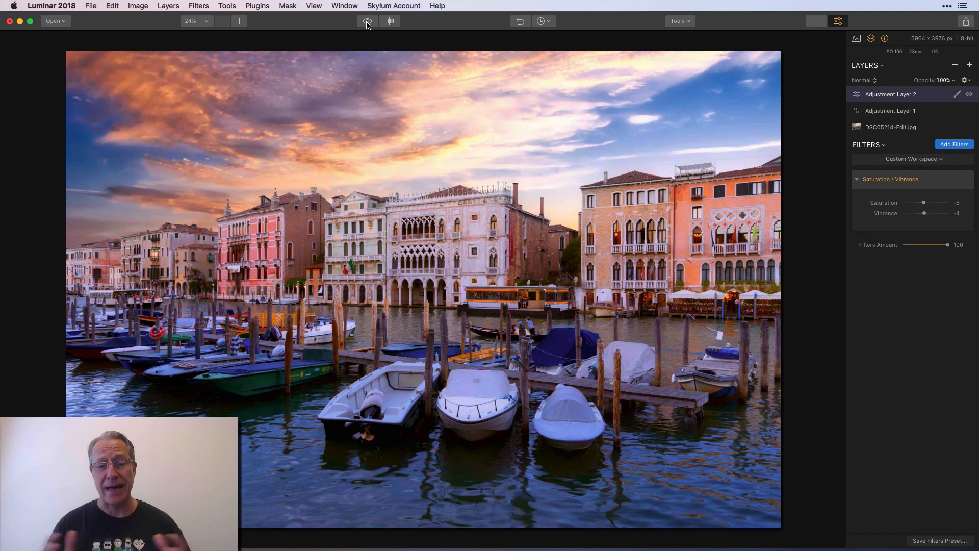